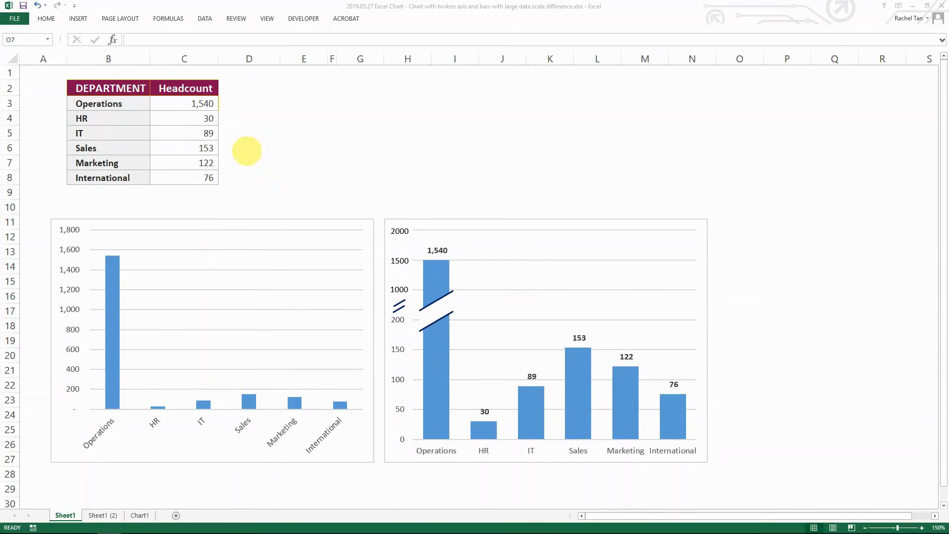
mouse_move(239, 265)
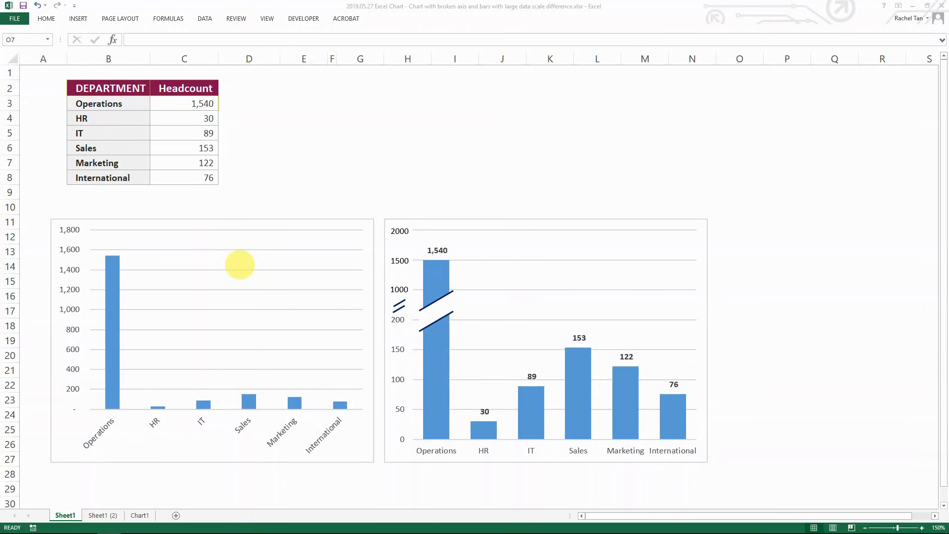
mouse_move(439, 266)
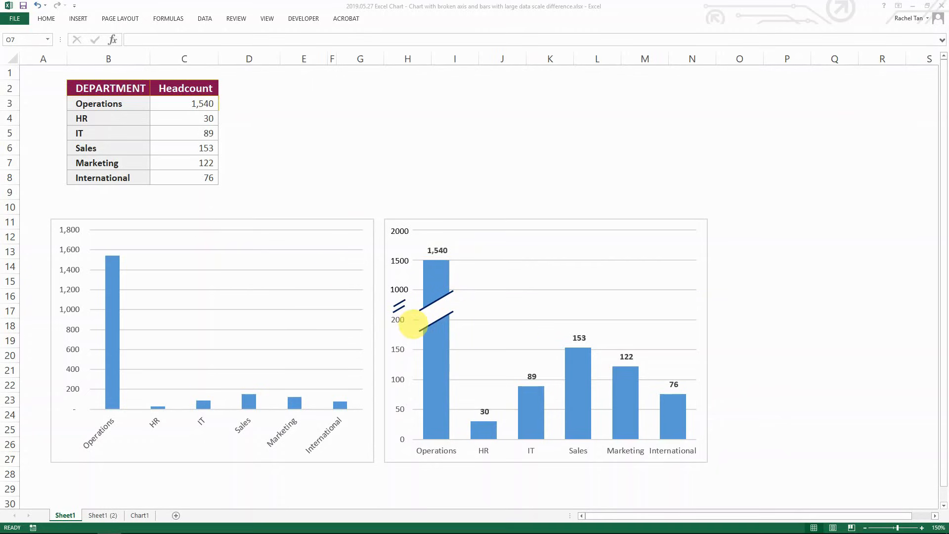
mouse_move(539, 352)
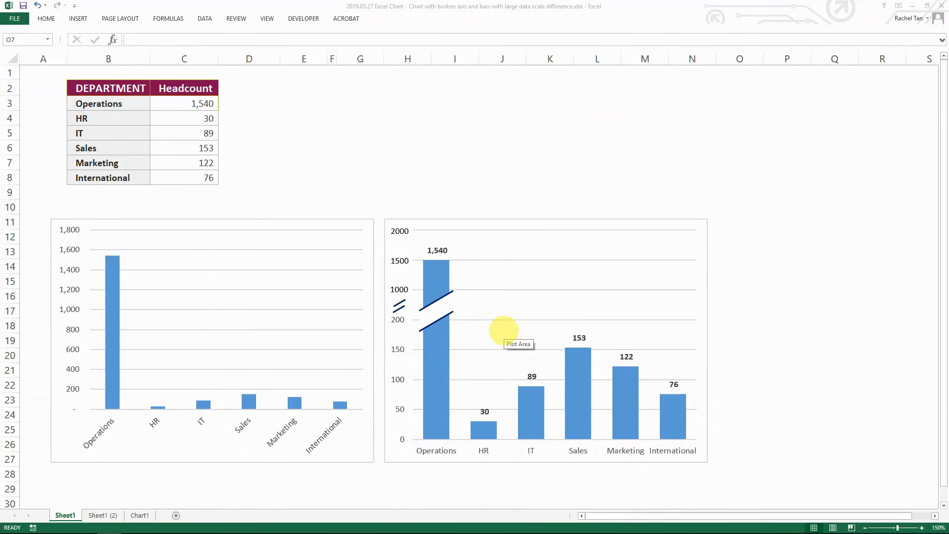
mouse_move(269, 145)
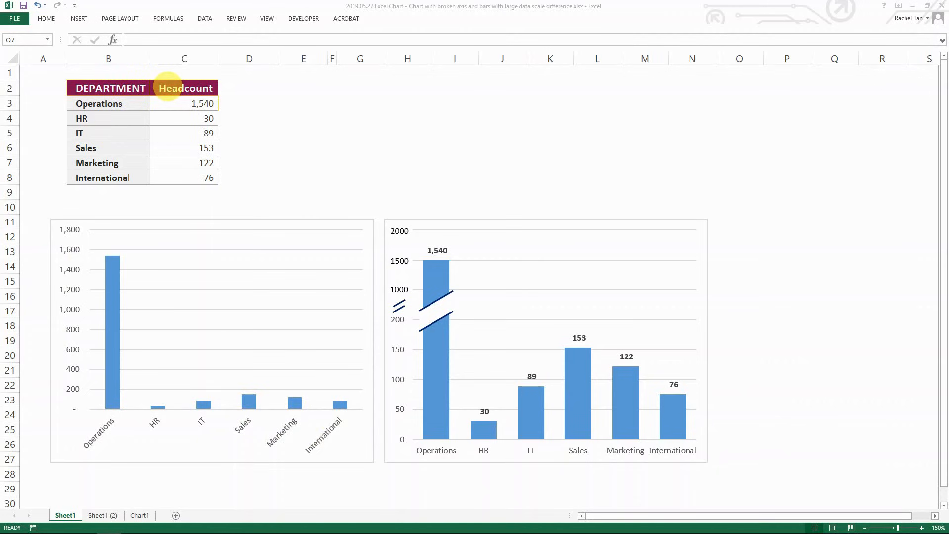
mouse_move(139, 112)
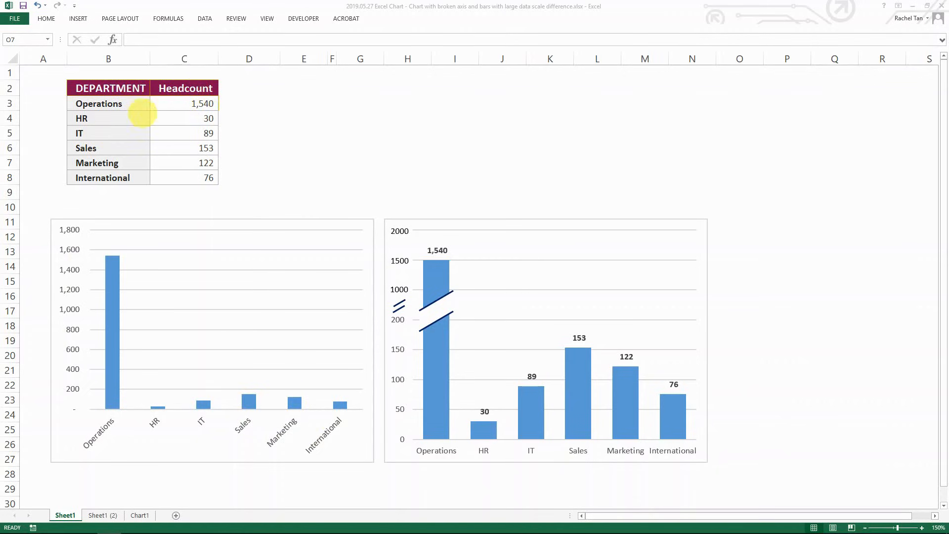
mouse_move(93, 156)
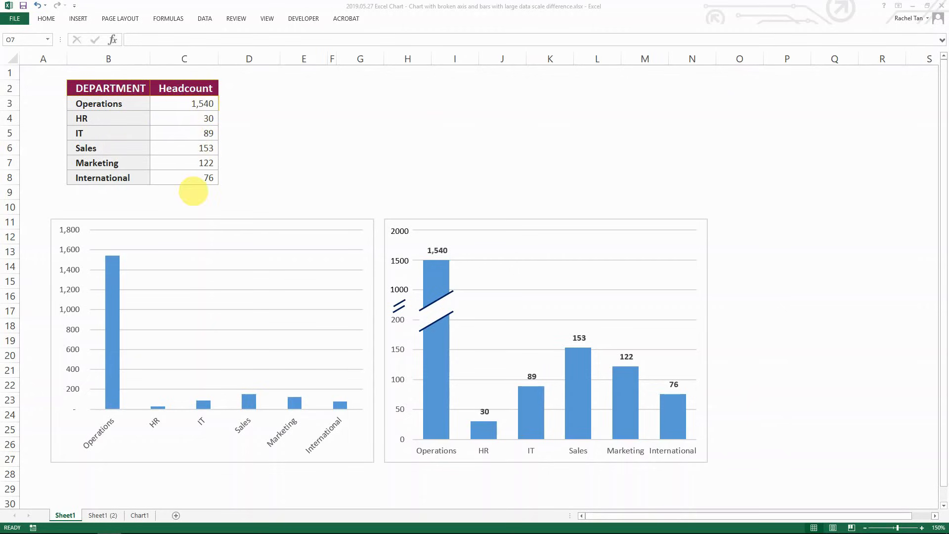
mouse_move(331, 404)
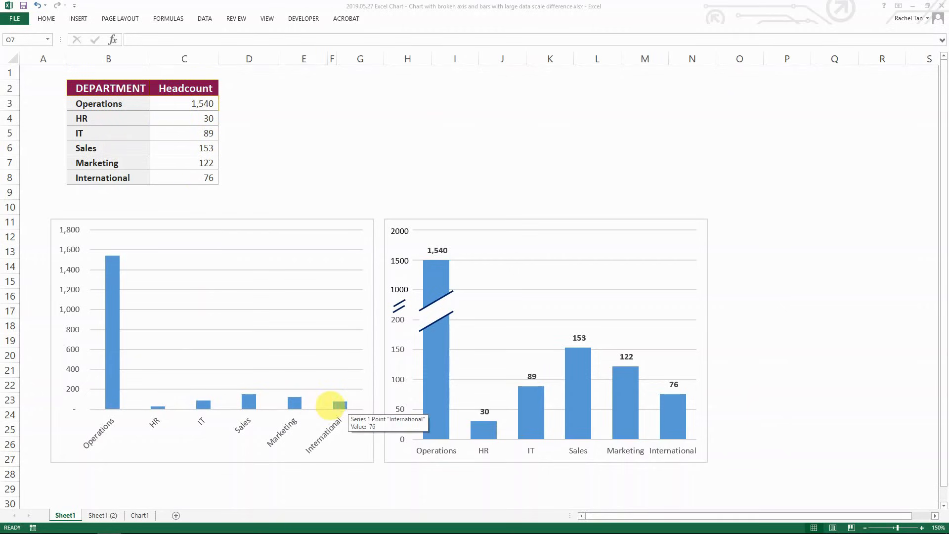
mouse_move(186, 197)
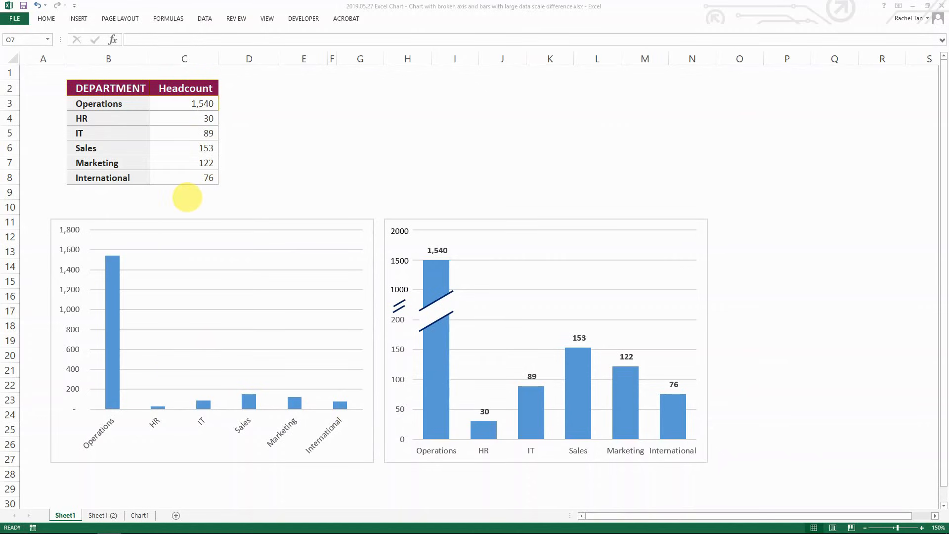
mouse_move(102, 445)
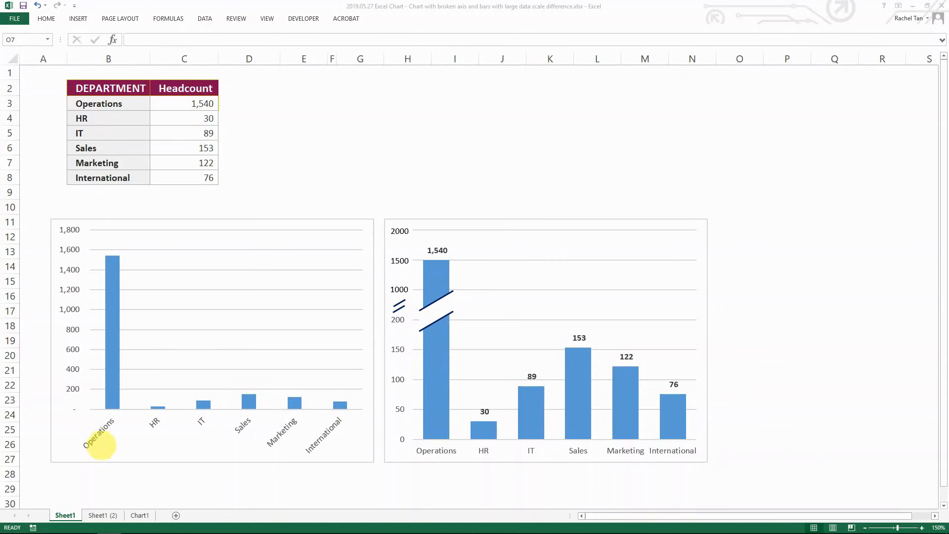
mouse_move(342, 409)
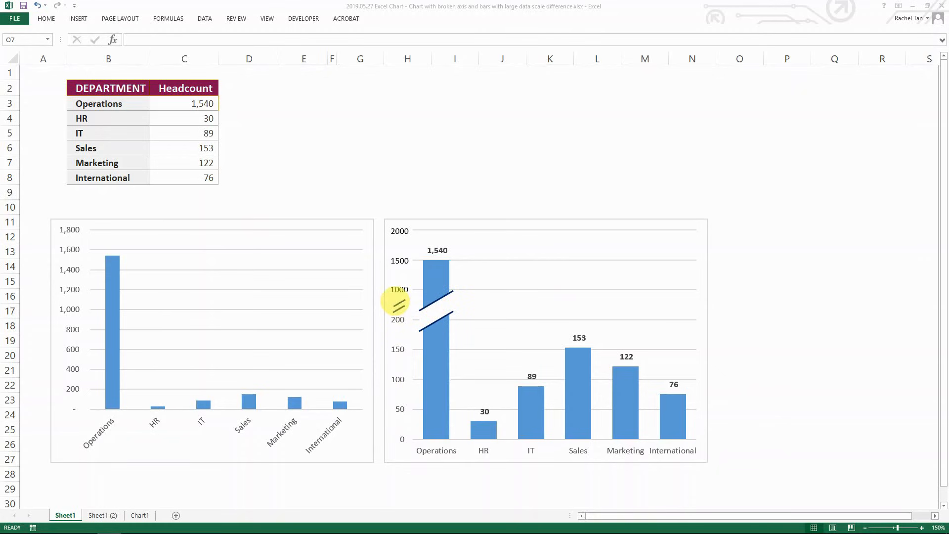
mouse_move(436, 201)
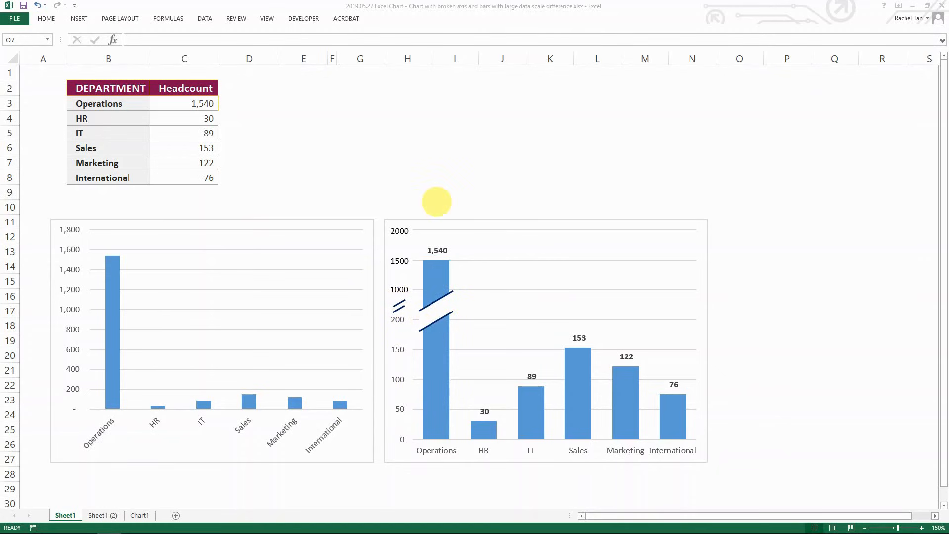
mouse_move(596, 423)
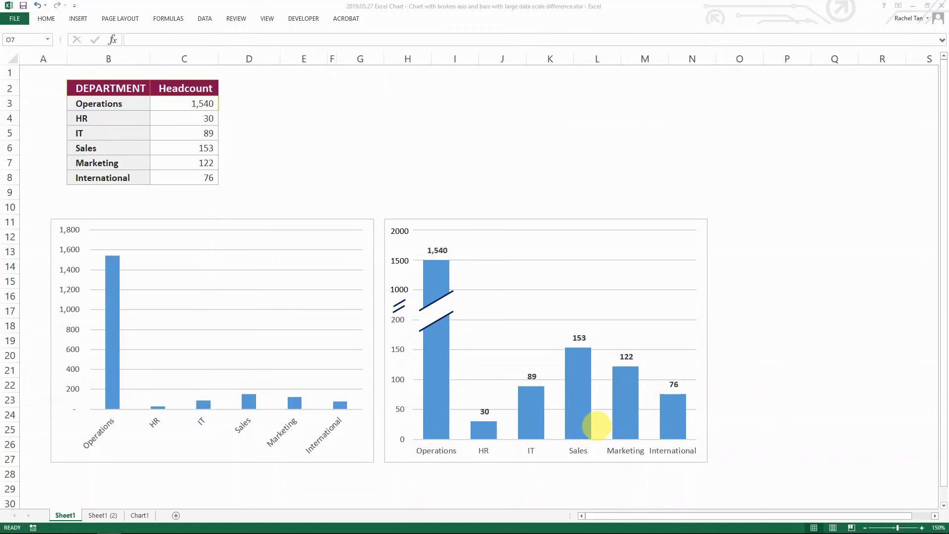
mouse_move(596, 342)
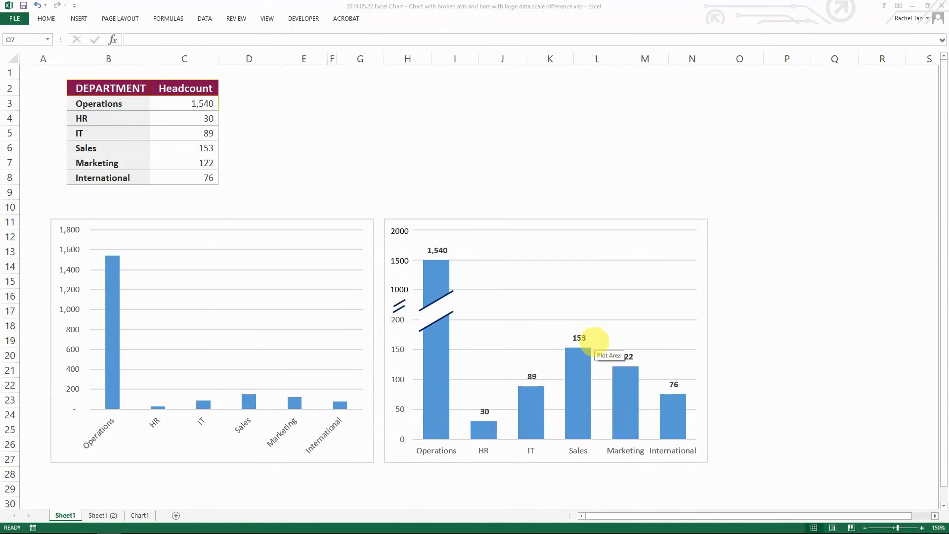
mouse_move(112, 357)
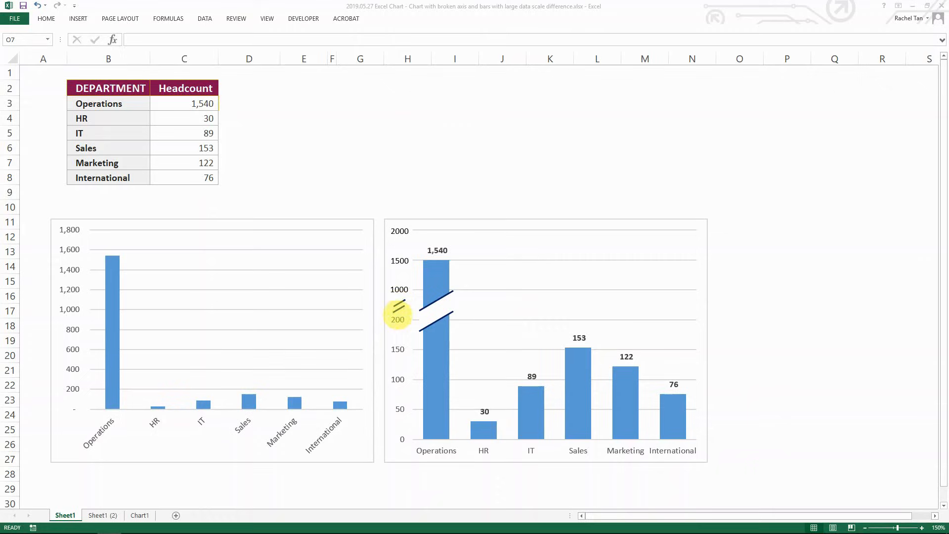
mouse_move(576, 478)
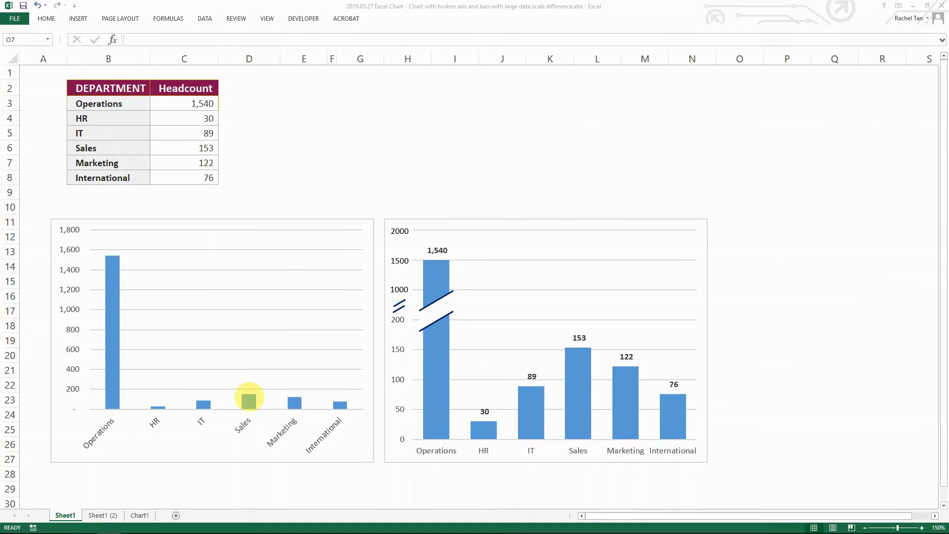
On Sheet1 (2), insert a clustered column chart of department headcounts from B3:C8
left_click(102, 515)
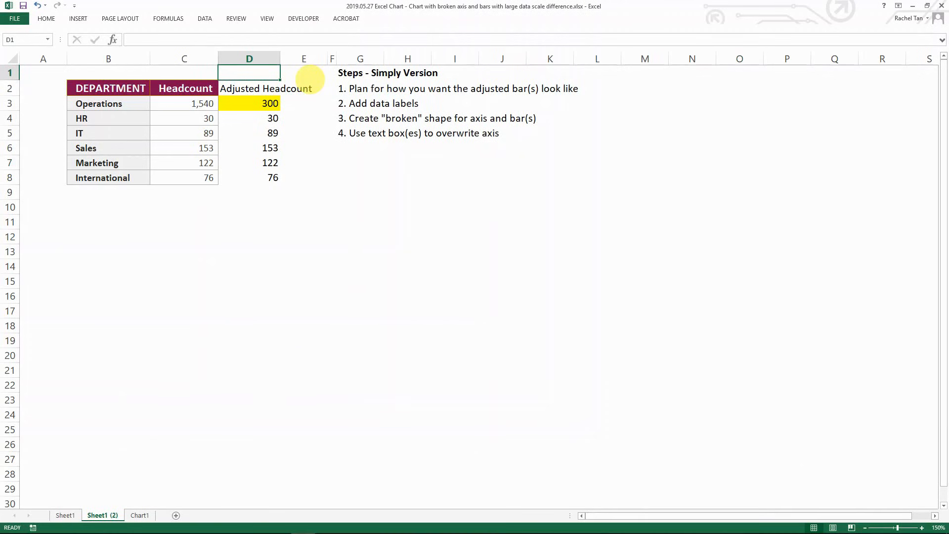
left_click_drag(99, 104, 205, 177)
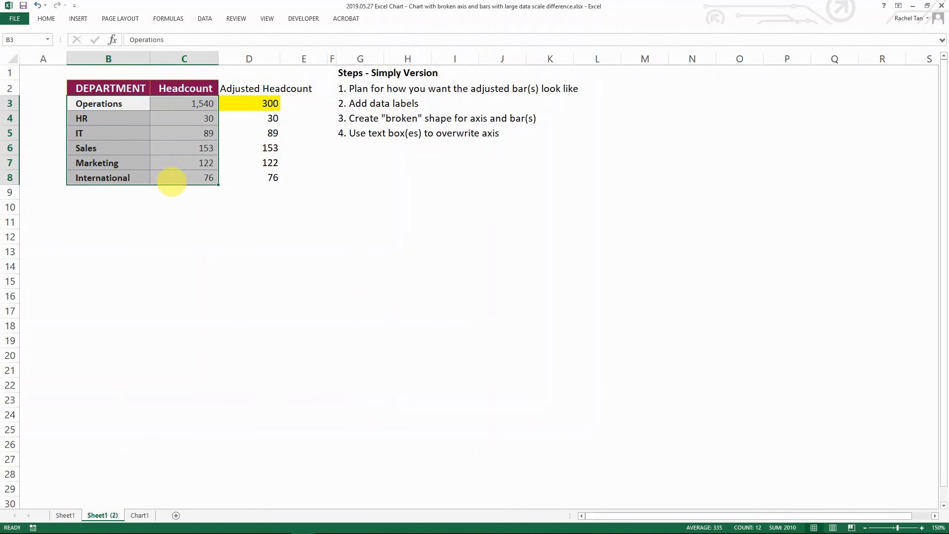
left_click(78, 19)
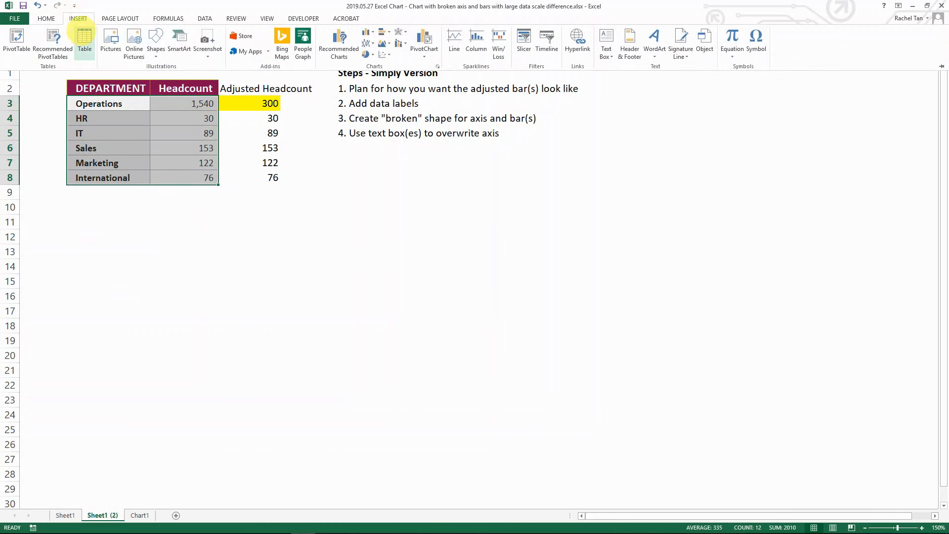
left_click(475, 42)
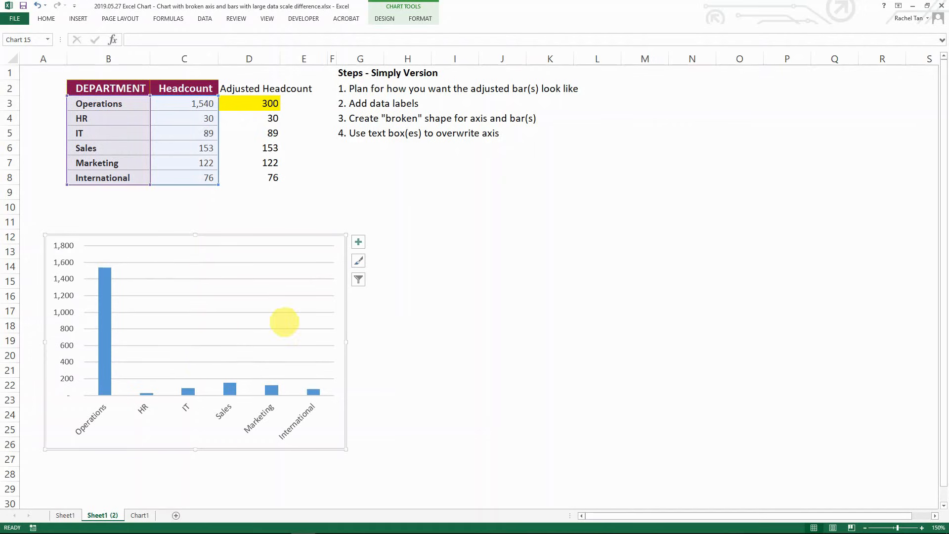
left_click(303, 162)
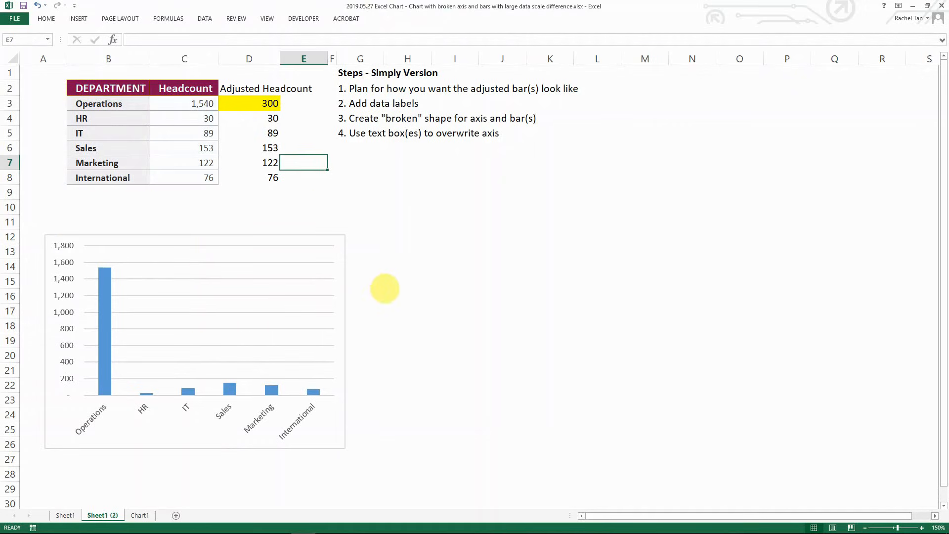
mouse_move(528, 288)
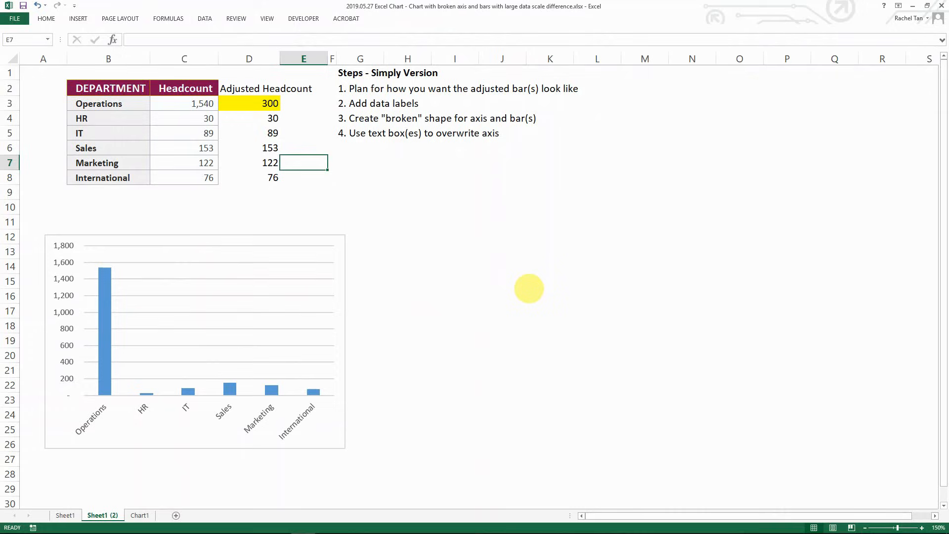
mouse_move(368, 159)
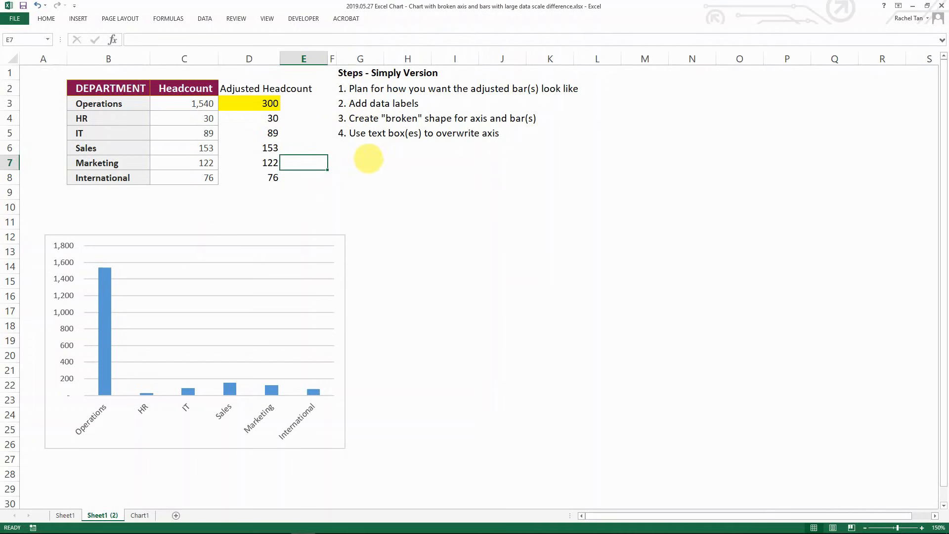
mouse_move(104, 302)
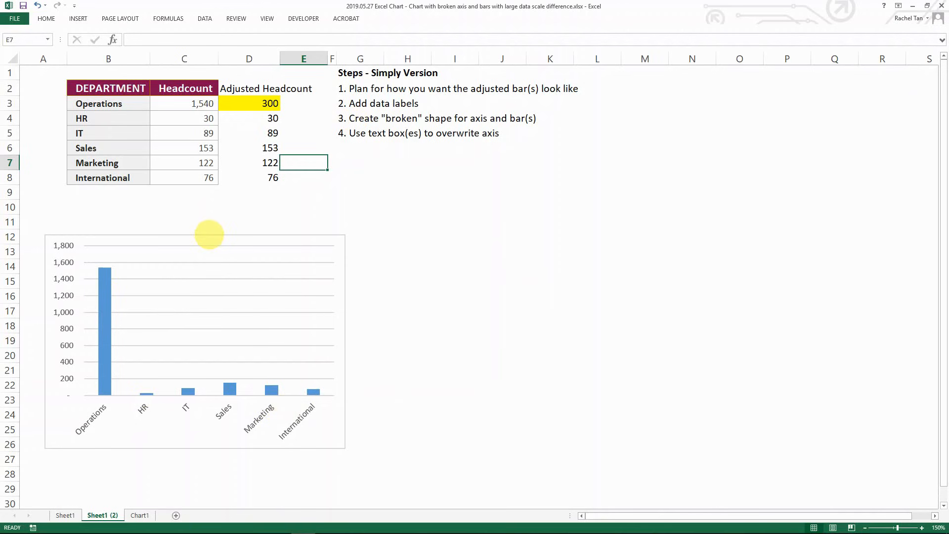
Duplicate the chart and point the copy at column D's Adjusted Headcount data
key("Ctrl+c")
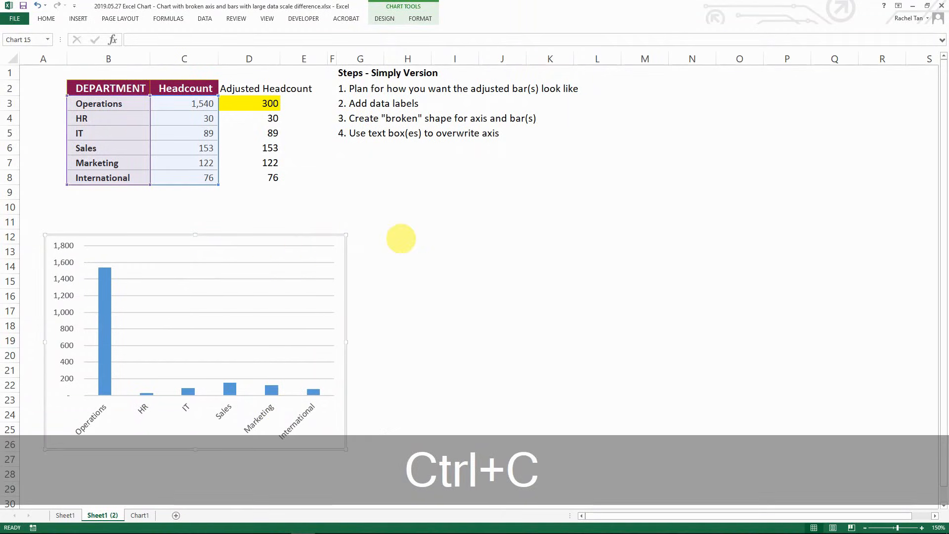
key("ctrl+v")
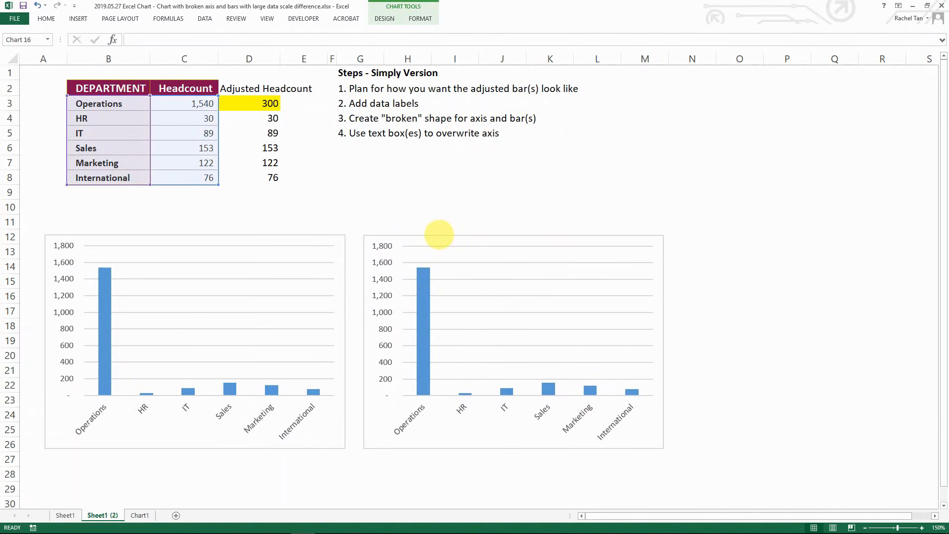
left_click(423, 332)
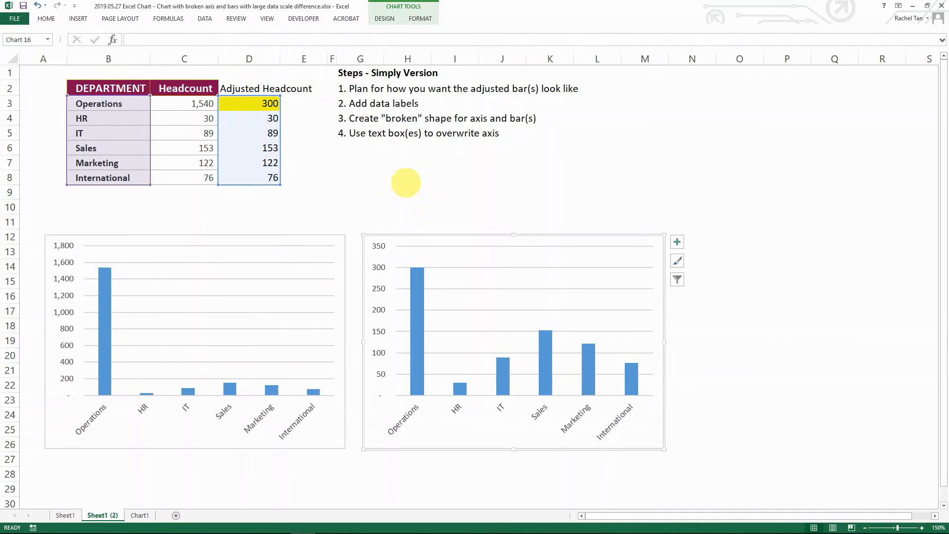
left_click(407, 192)
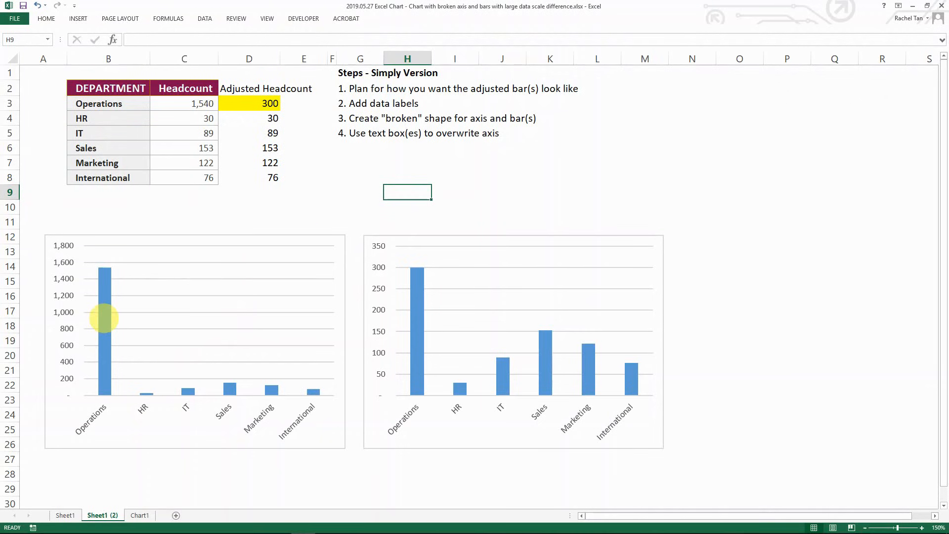
right_click(103, 317)
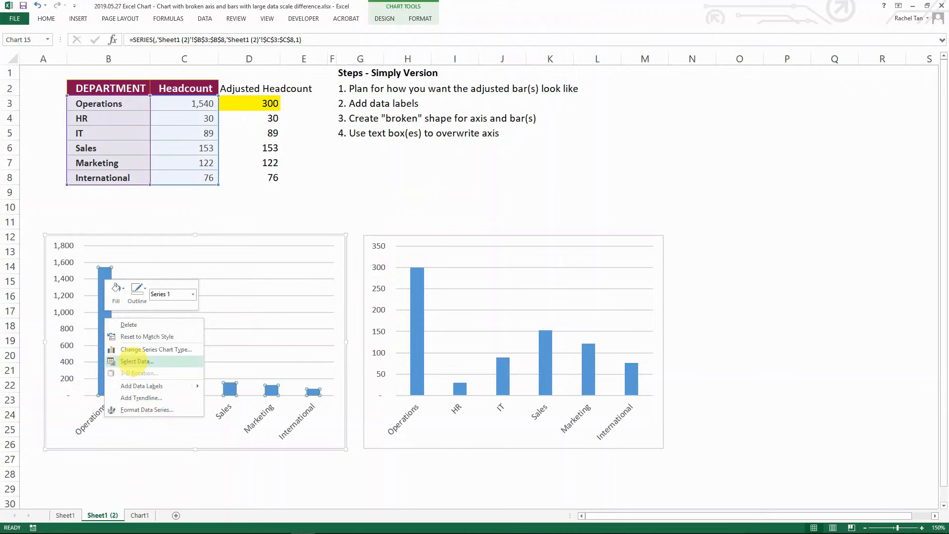
left_click(137, 361)
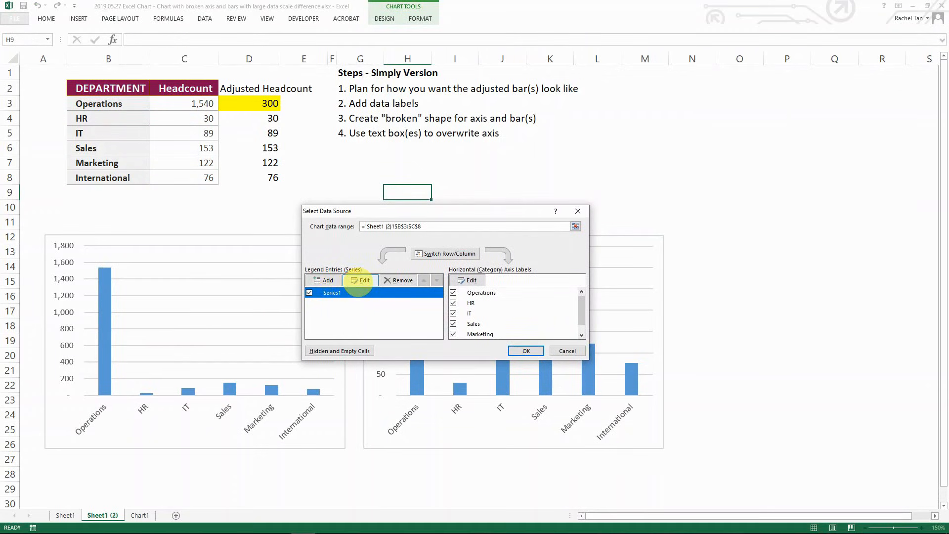
left_click(360, 279)
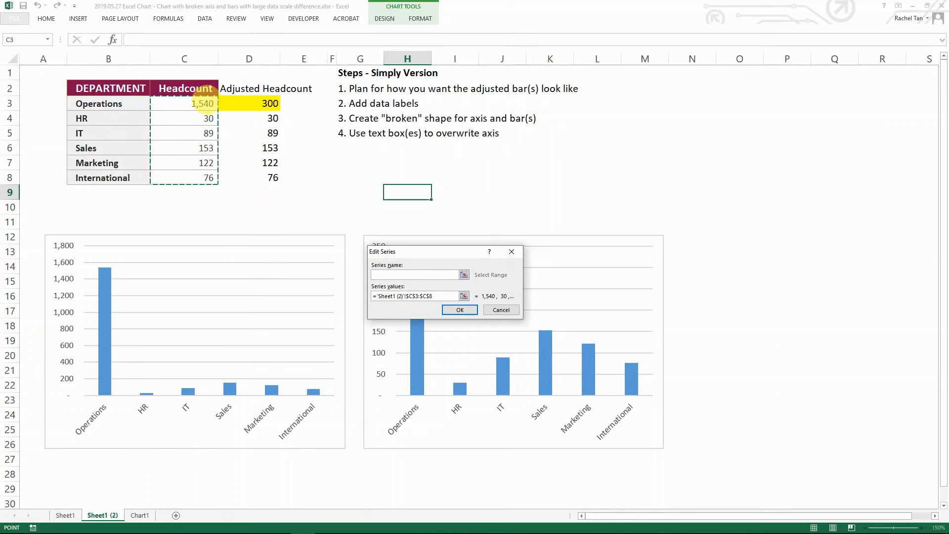
left_click(249, 102)
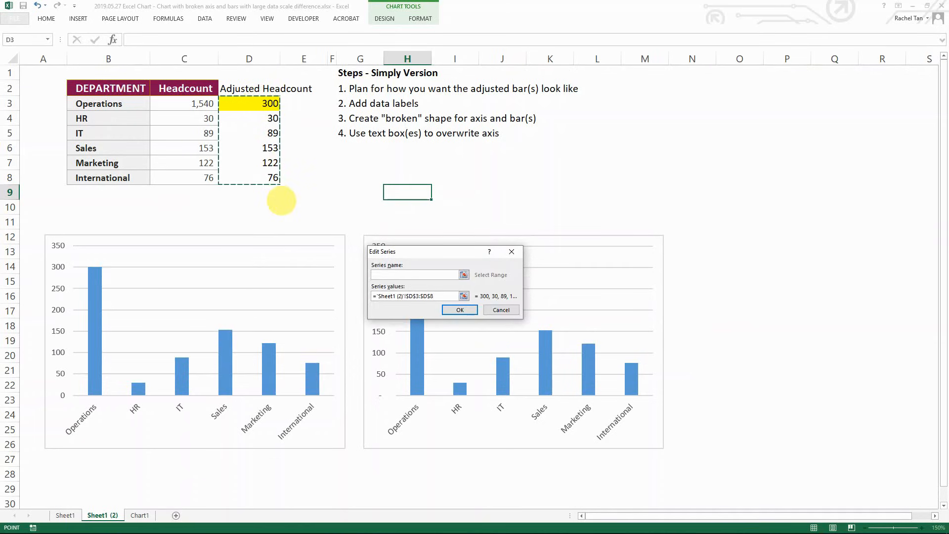
mouse_move(82, 254)
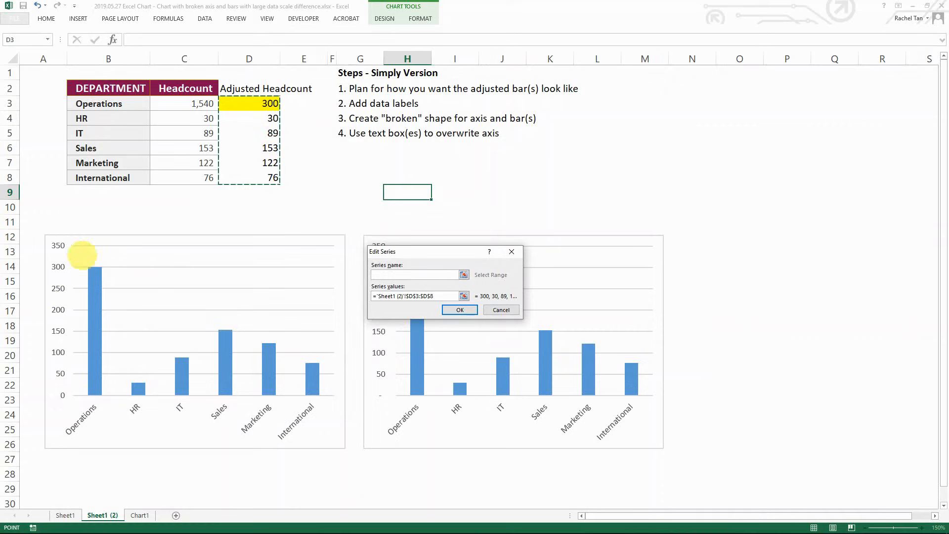
mouse_move(493, 326)
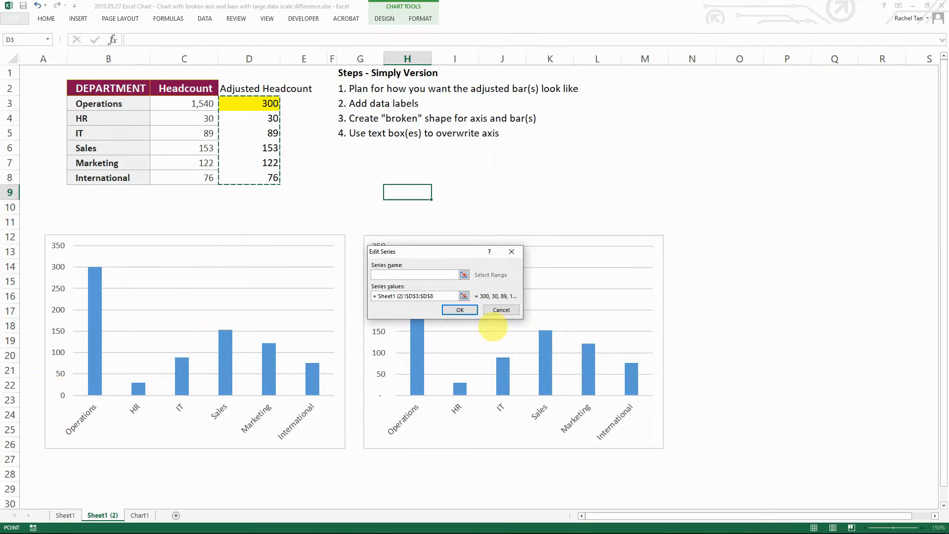
left_click(459, 309)
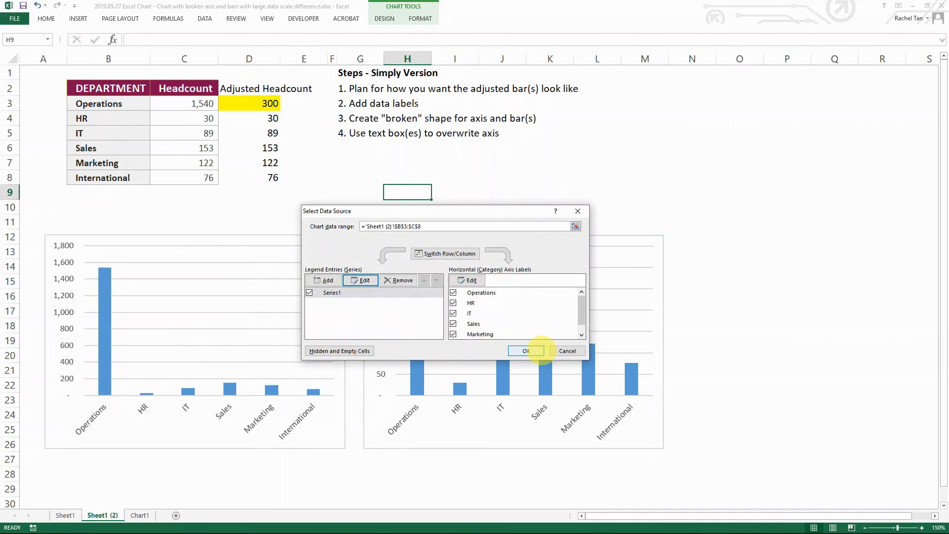
left_click(525, 351)
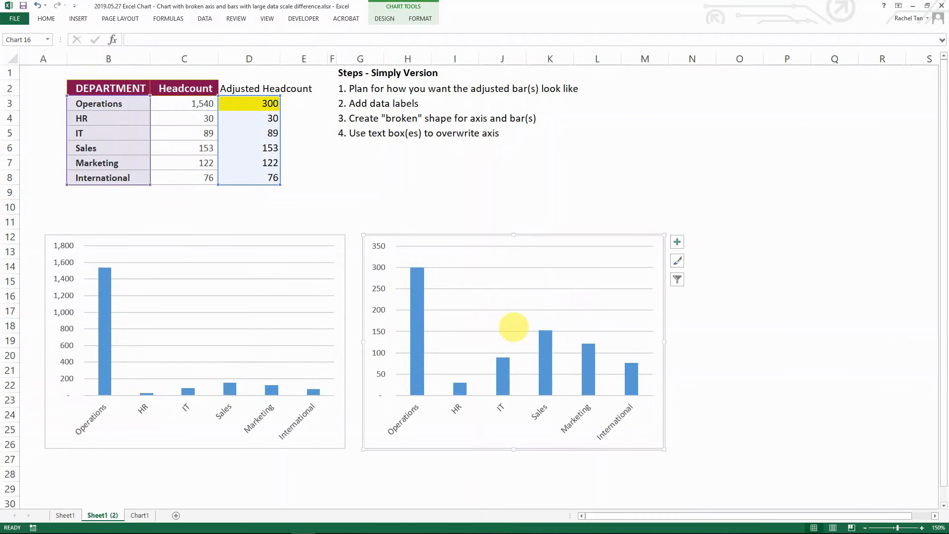
left_click(248, 103)
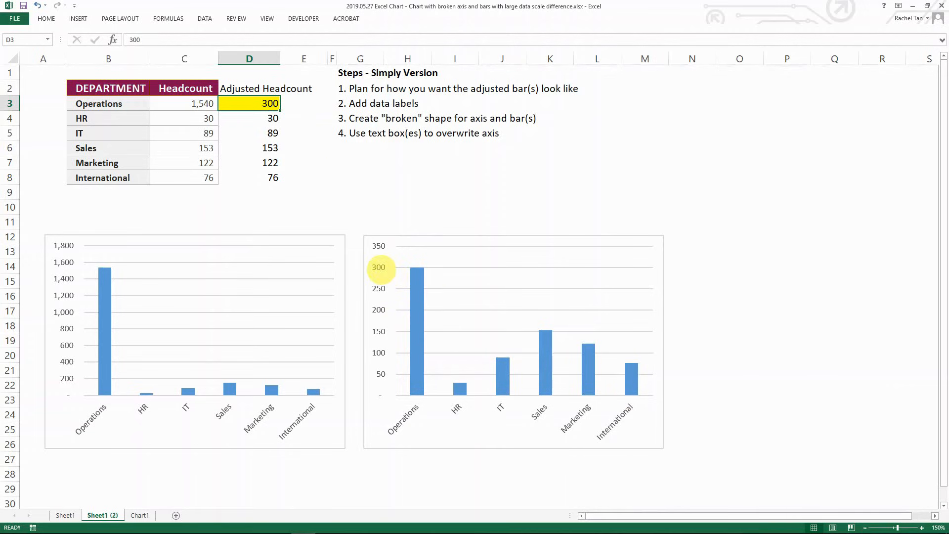
mouse_move(512, 414)
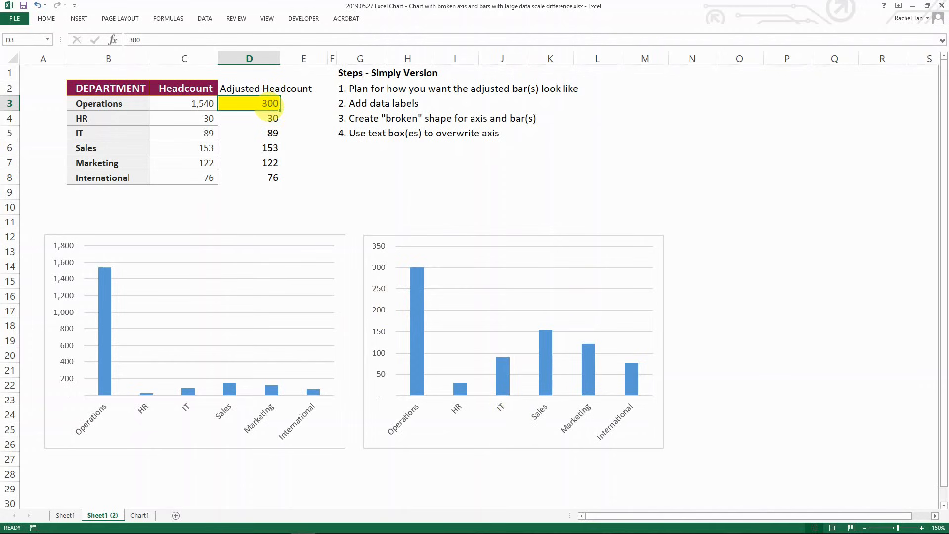
type("200")
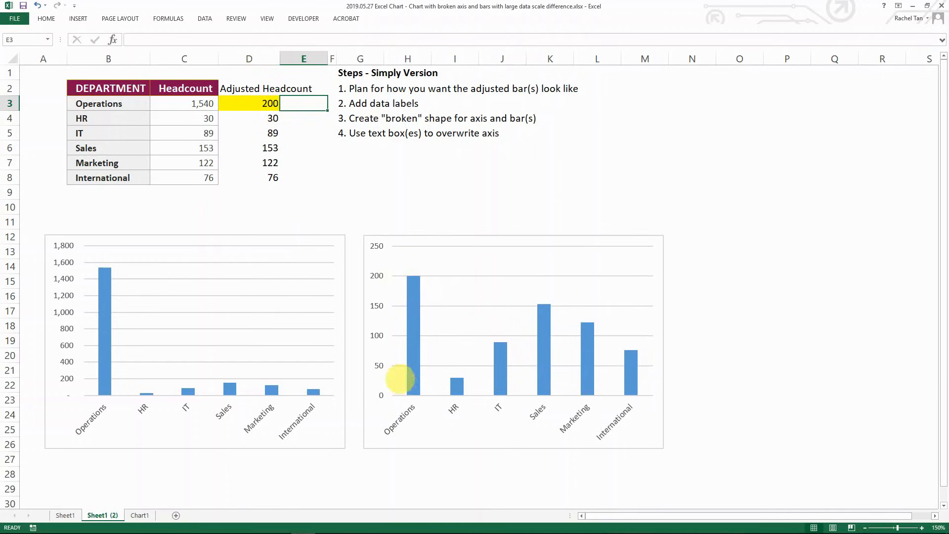
mouse_move(531, 369)
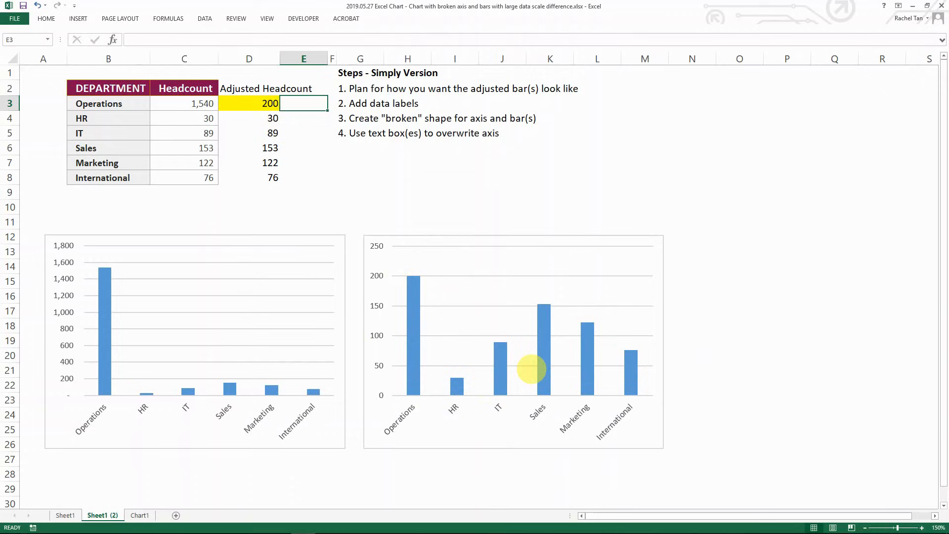
left_click(248, 88)
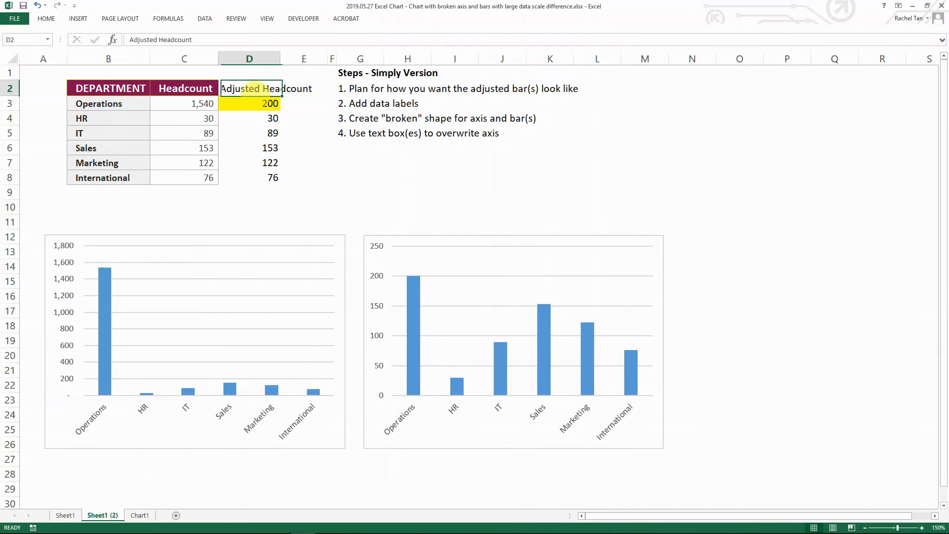
left_click(248, 103)
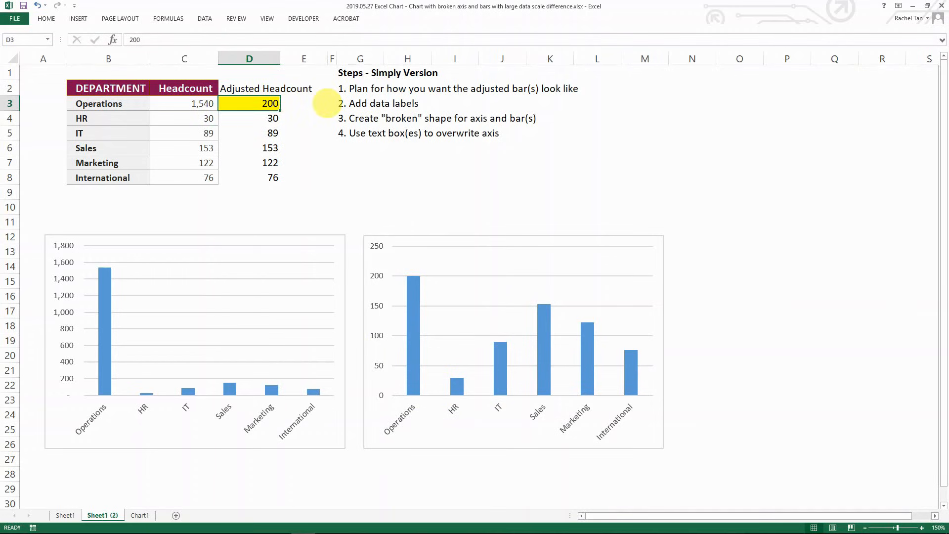
type("500")
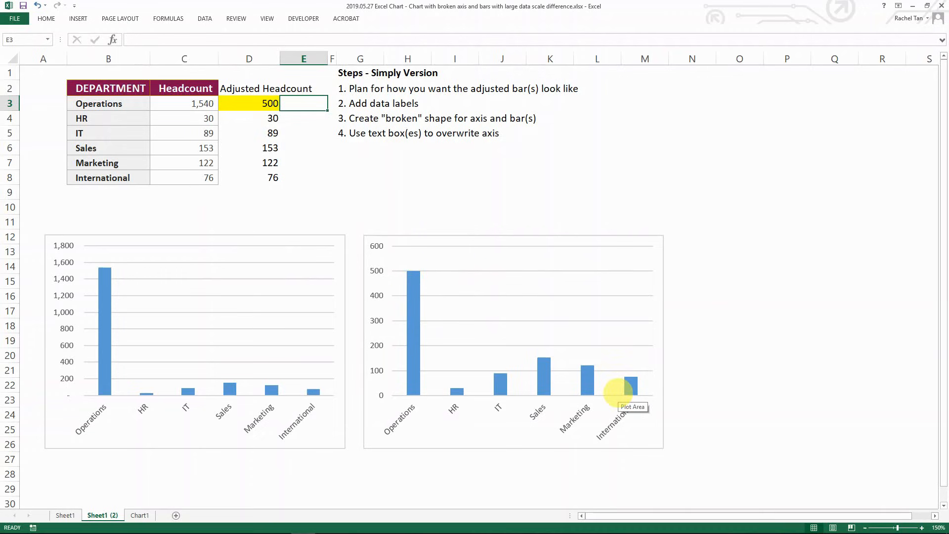
type("3")
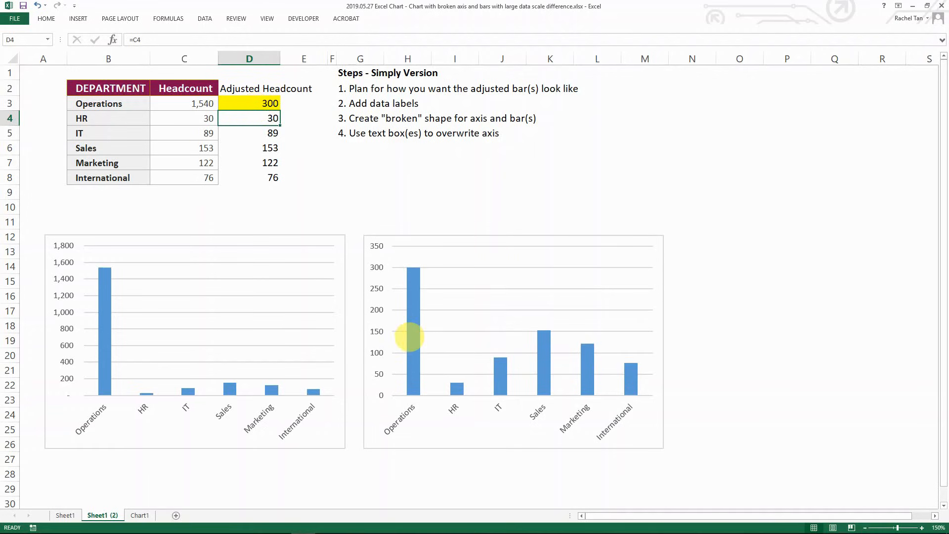
left_click(249, 104)
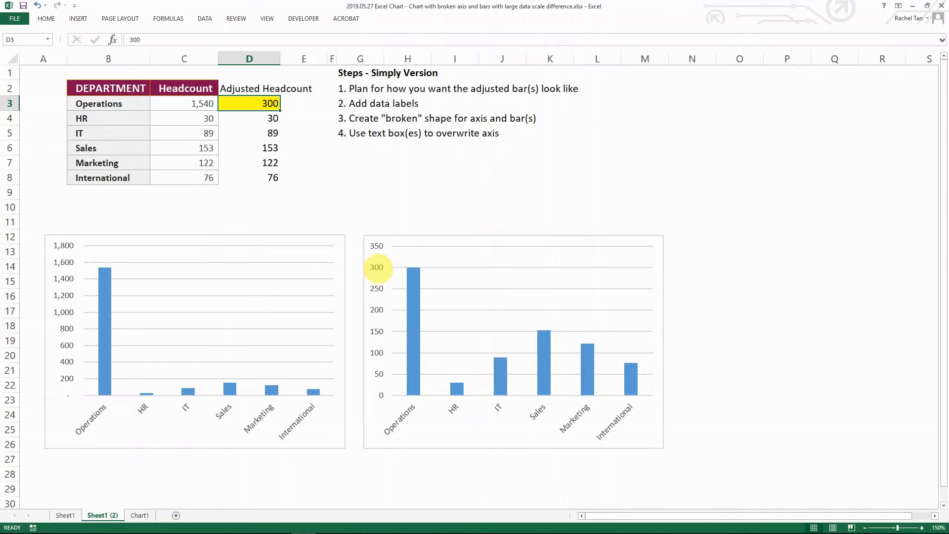
mouse_move(409, 307)
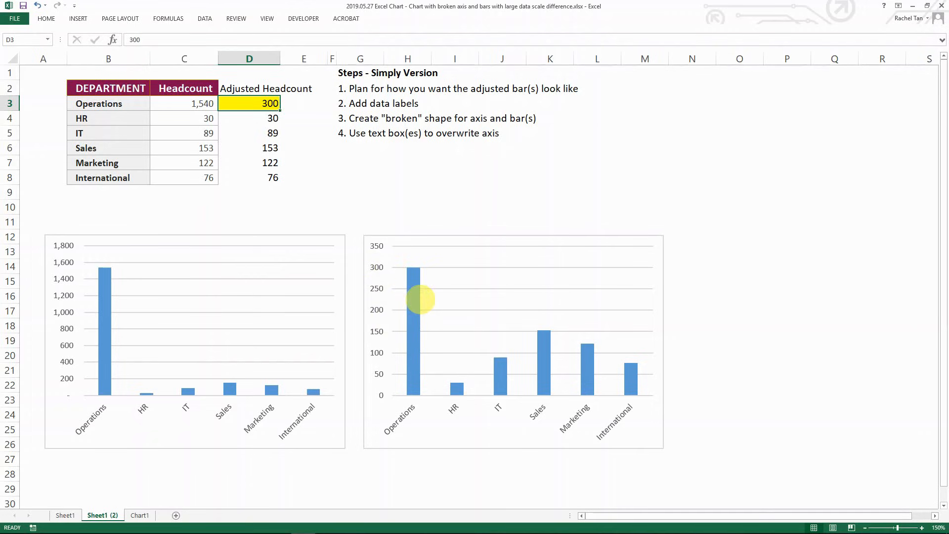
Open Format Data Series for the adjusted chart's bars to adjust gap width
right_click(414, 303)
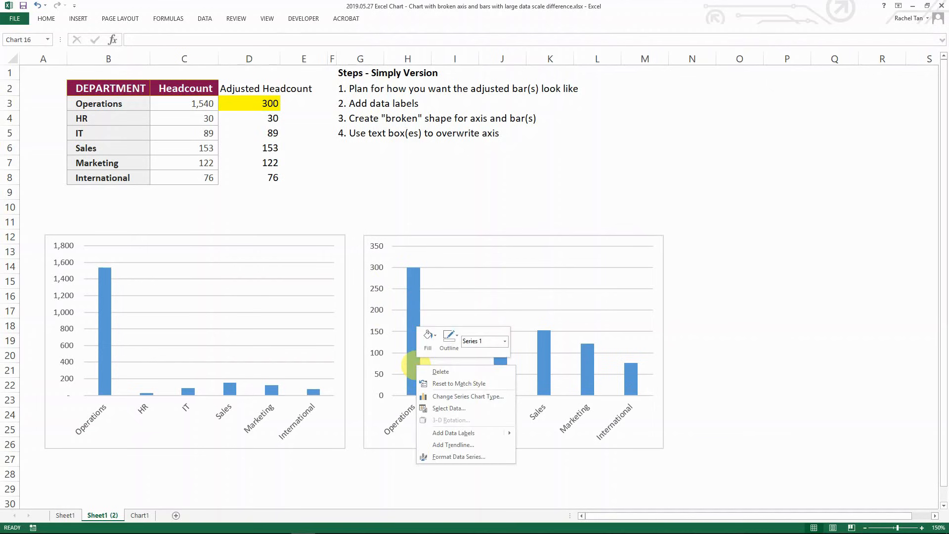
left_click(459, 456)
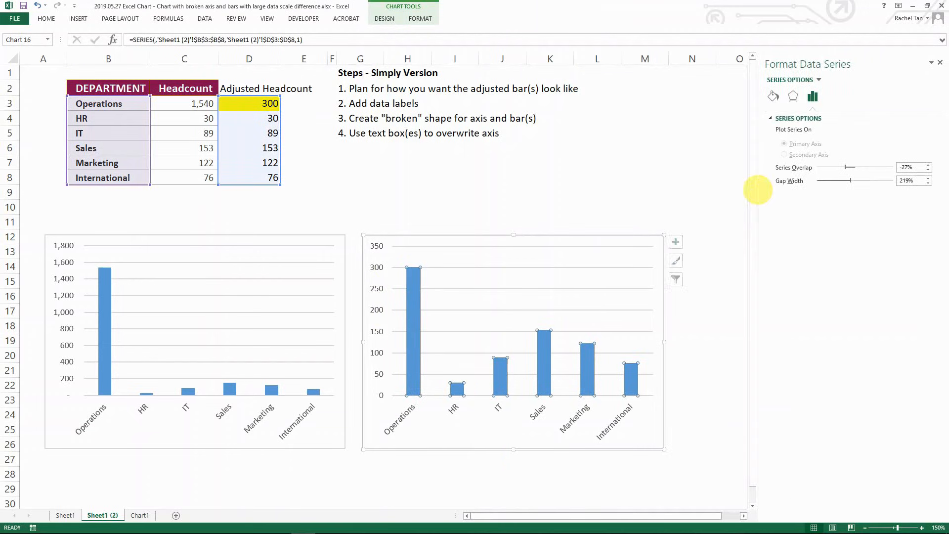
mouse_move(481, 387)
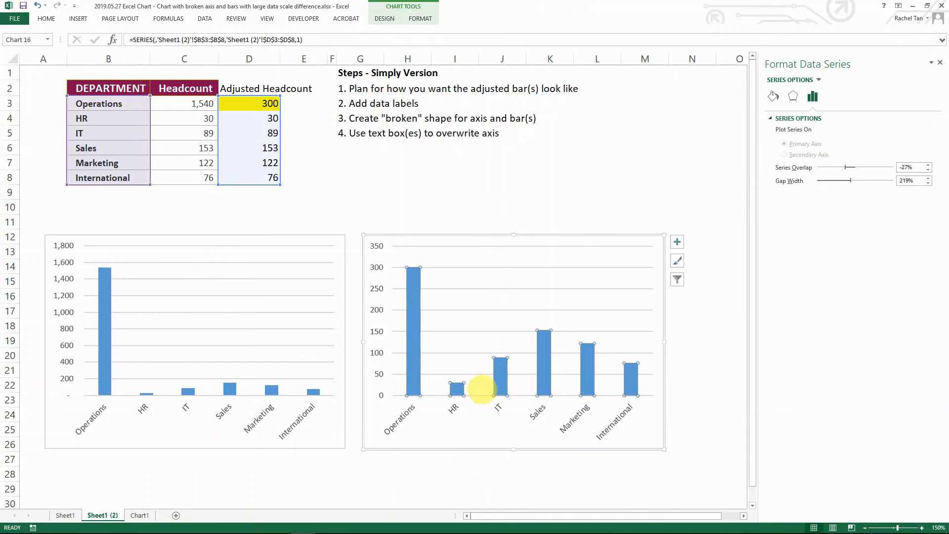
mouse_move(417, 334)
type("80")
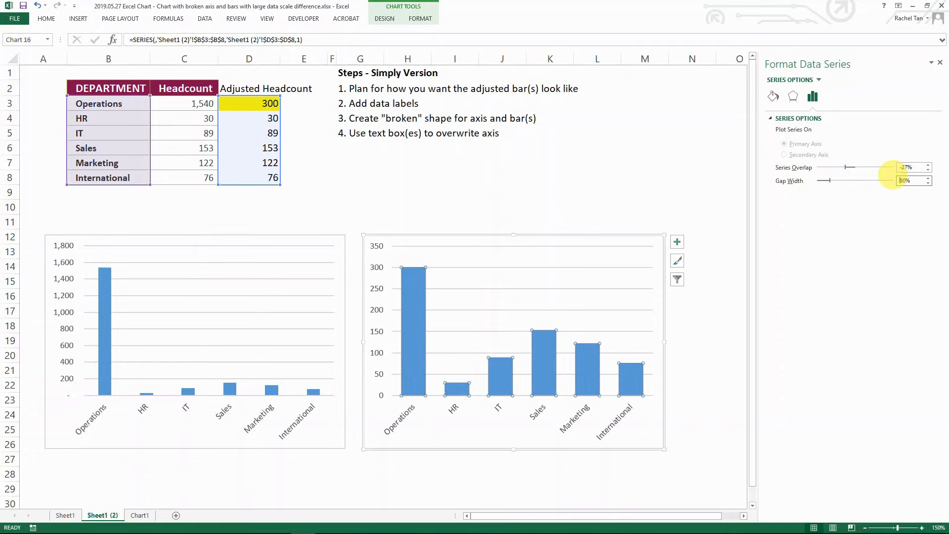
mouse_move(414, 348)
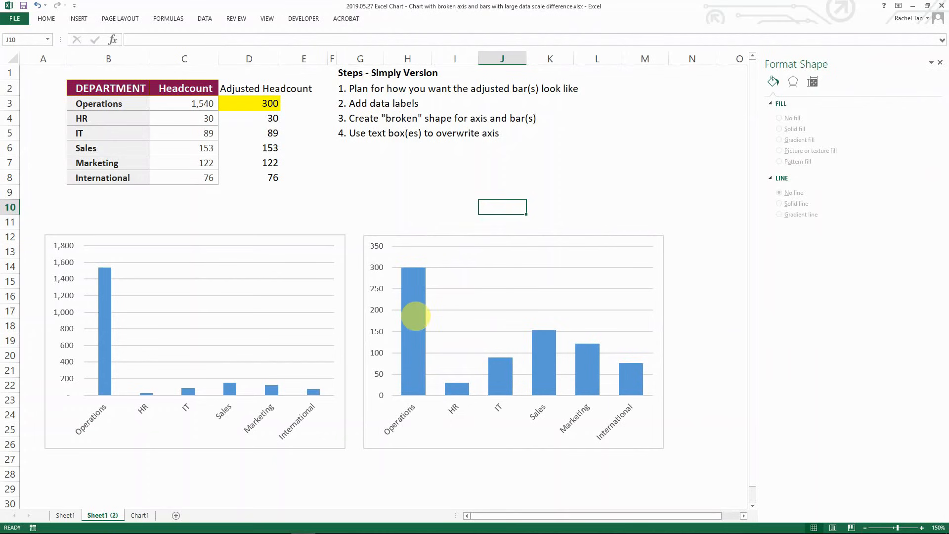
Add data labels to the adjusted chart's bars and enable Value From Cells
right_click(415, 318)
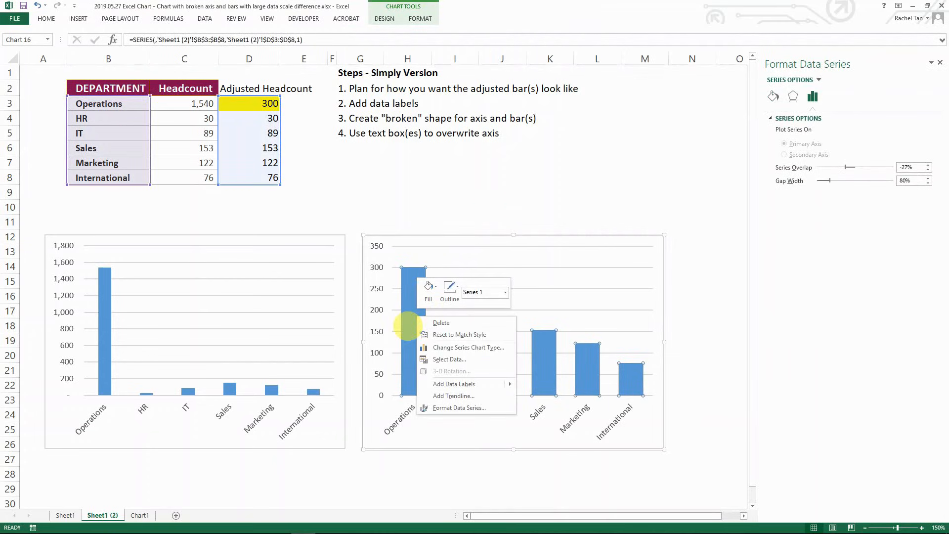
mouse_move(453, 383)
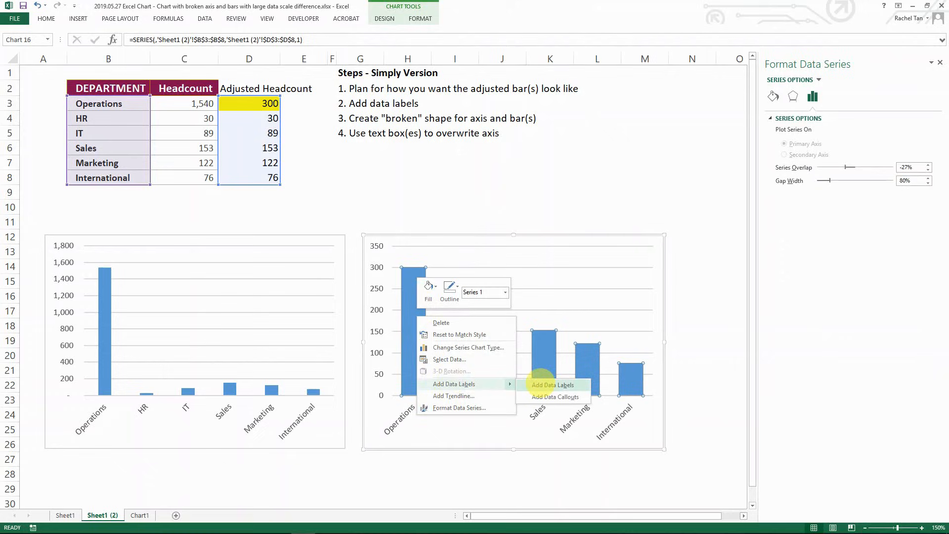
left_click(552, 385)
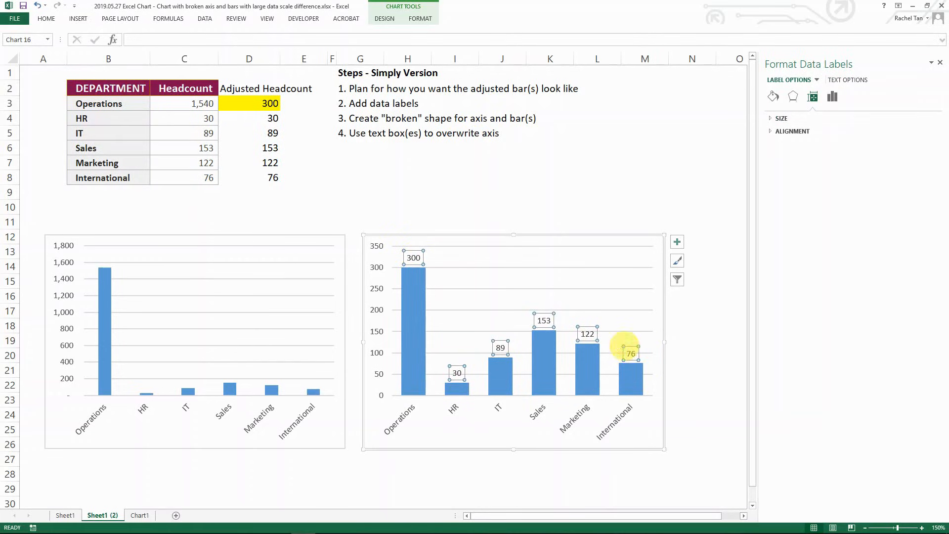
mouse_move(413, 257)
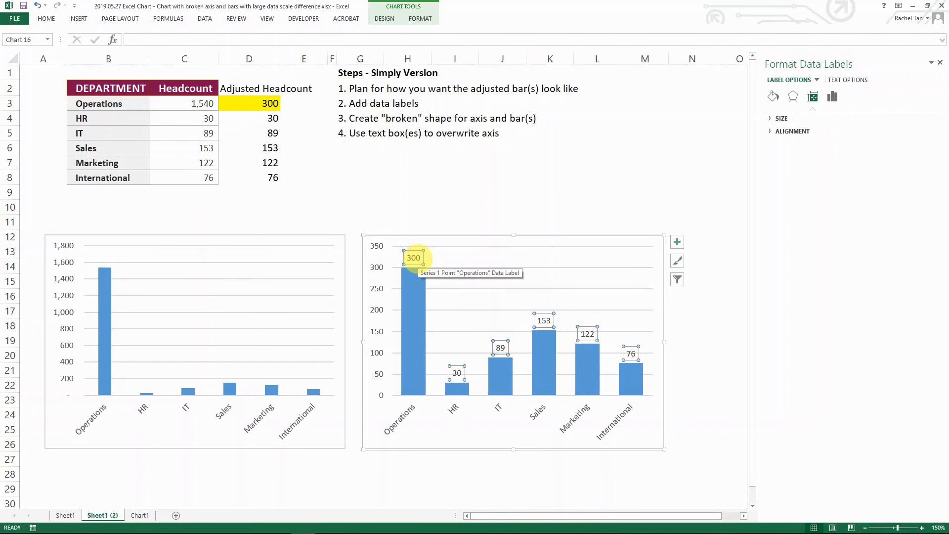
left_click(420, 18)
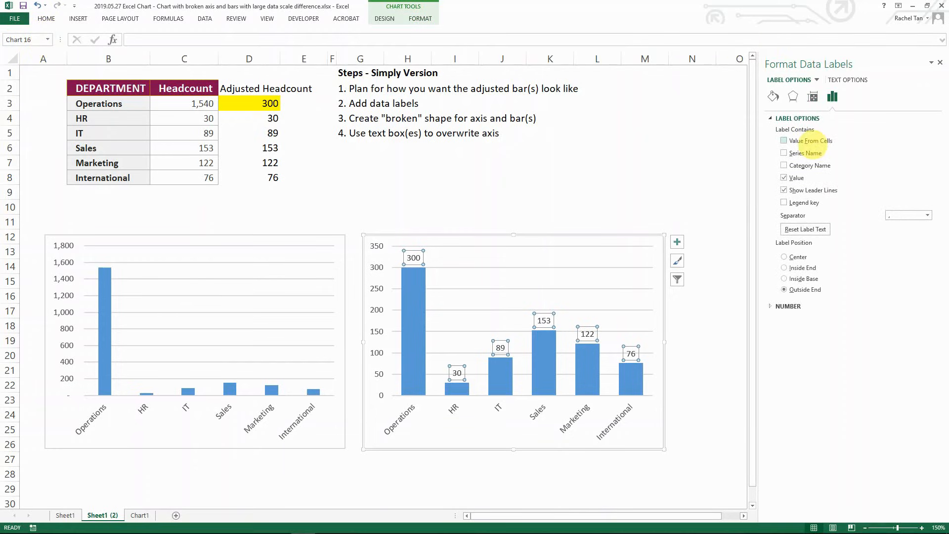
left_click(797, 118)
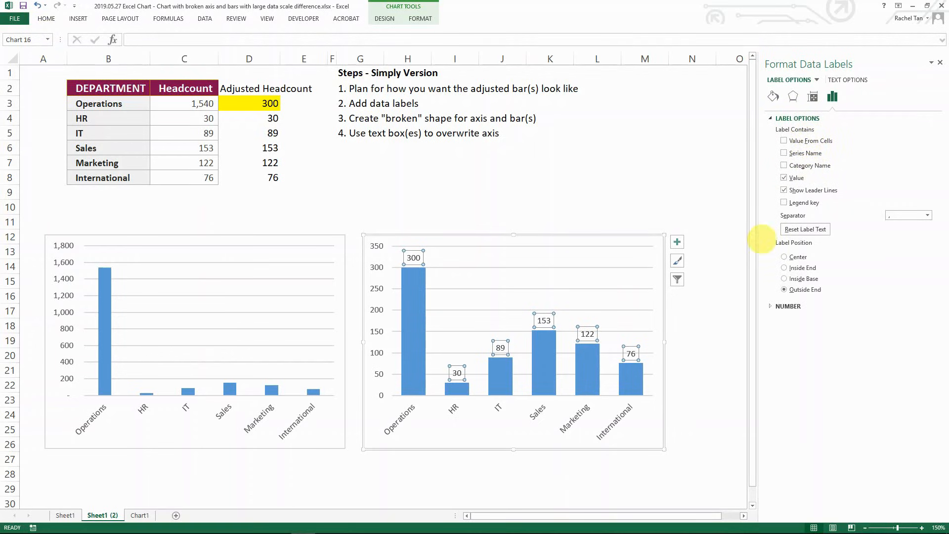
left_click(784, 140)
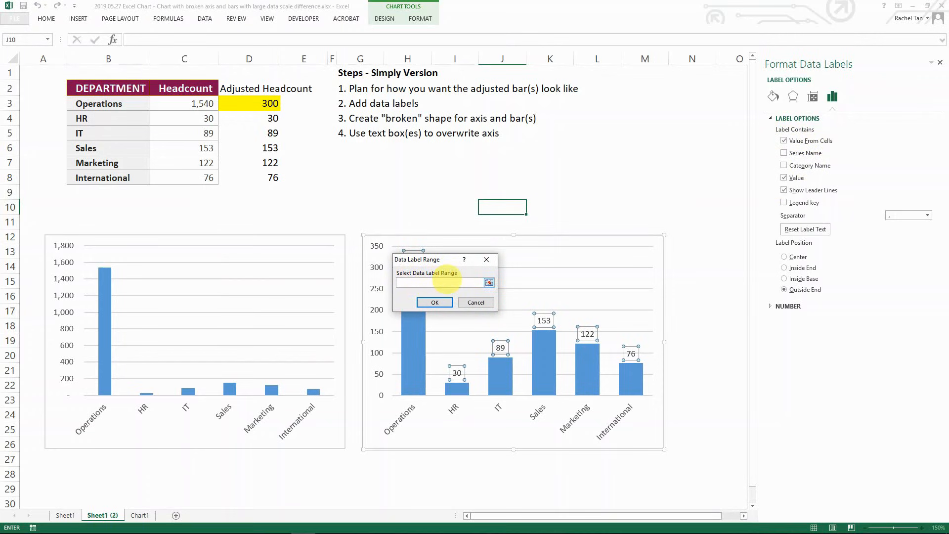
Source the labels from Headcount cells C3:C8, hide plotted values, and bold them
left_click_drag(184, 103, 184, 178)
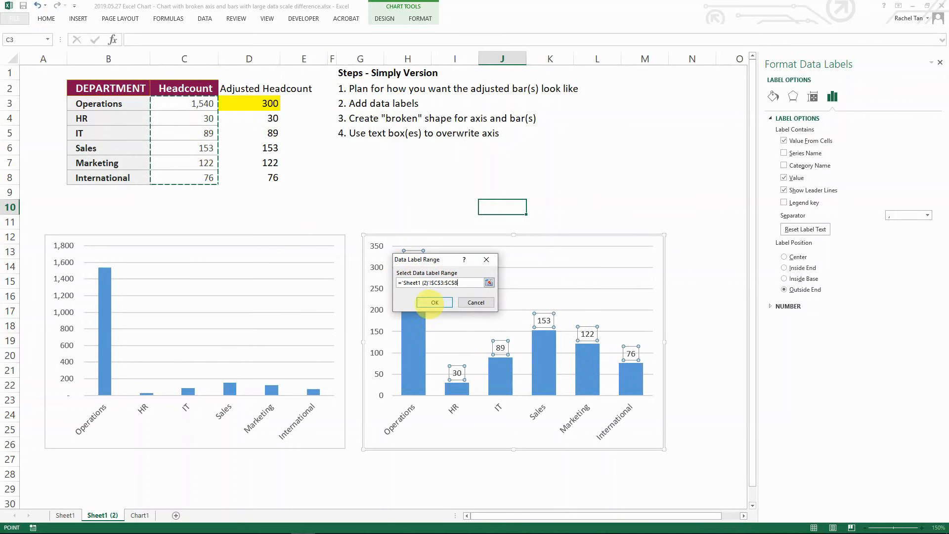
left_click(433, 302)
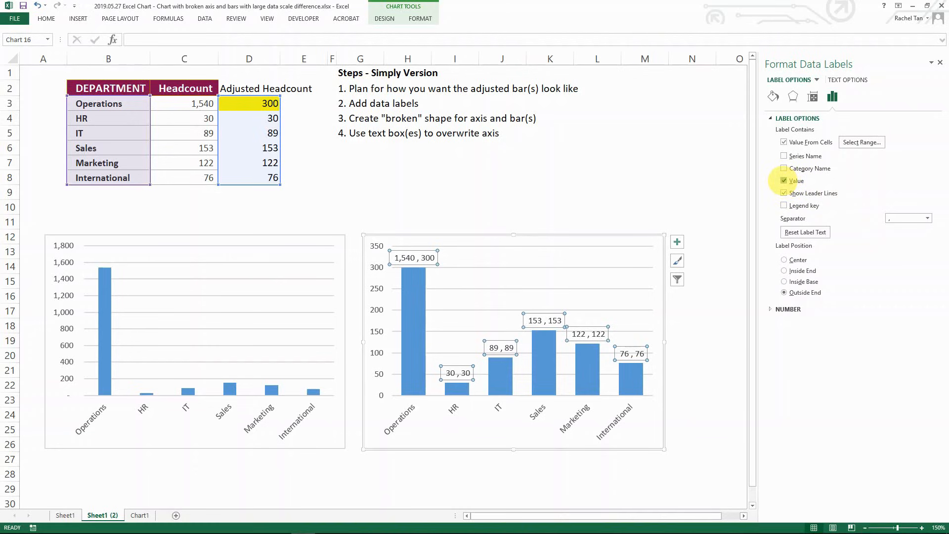
left_click(784, 180)
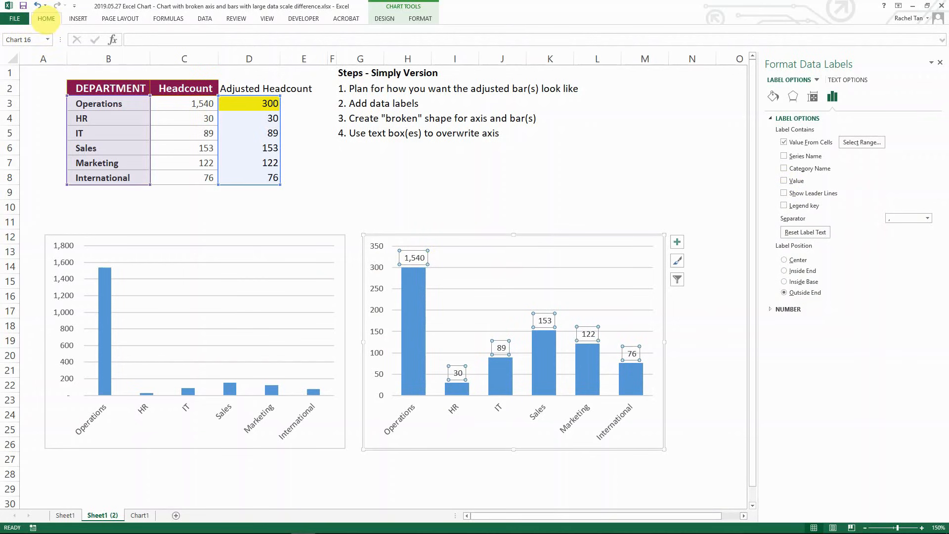
left_click(46, 19)
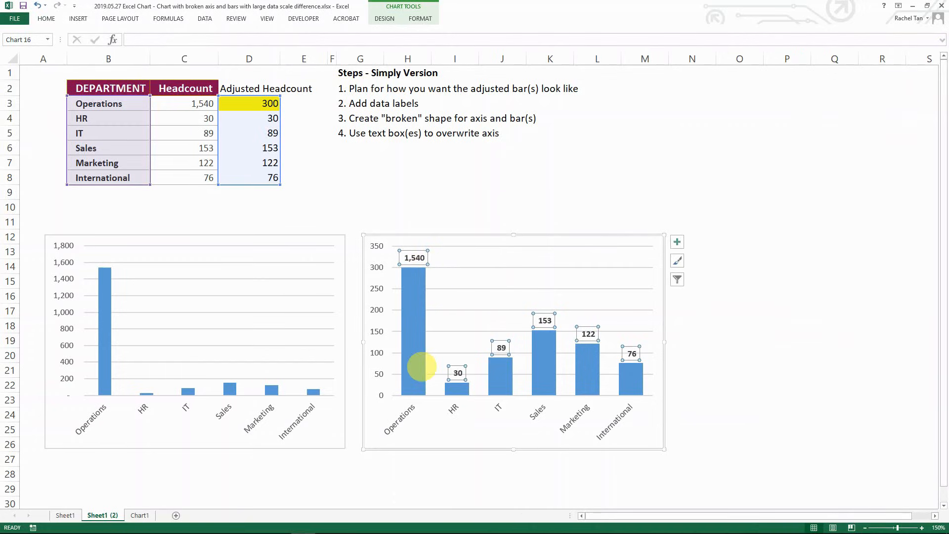
mouse_move(425, 251)
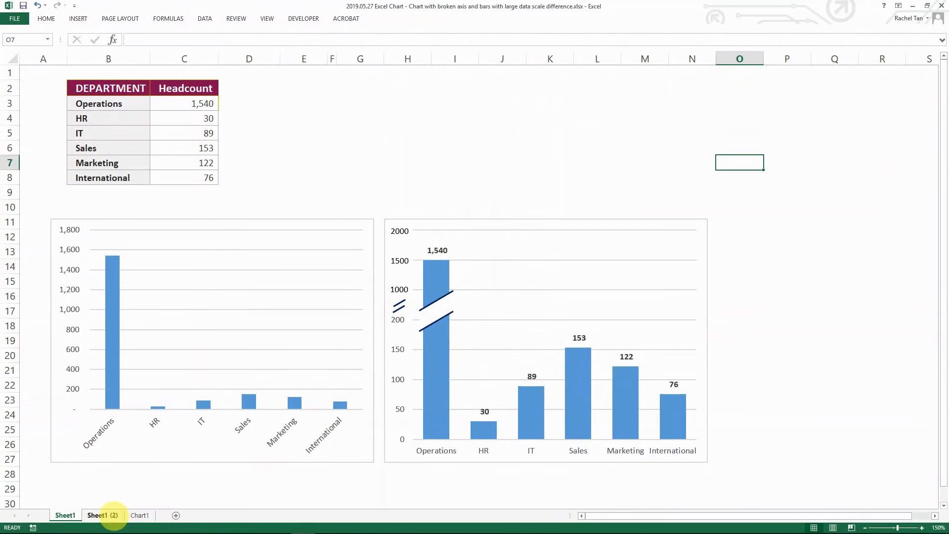
Back on Sheet1 (2), place a parallelogram above the charts with No Fill
left_click(102, 515)
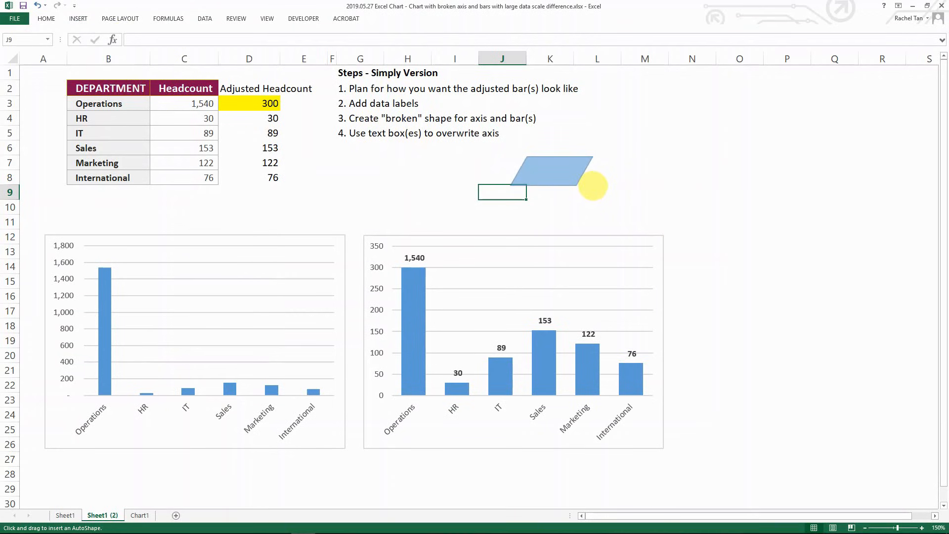
left_click(550, 170)
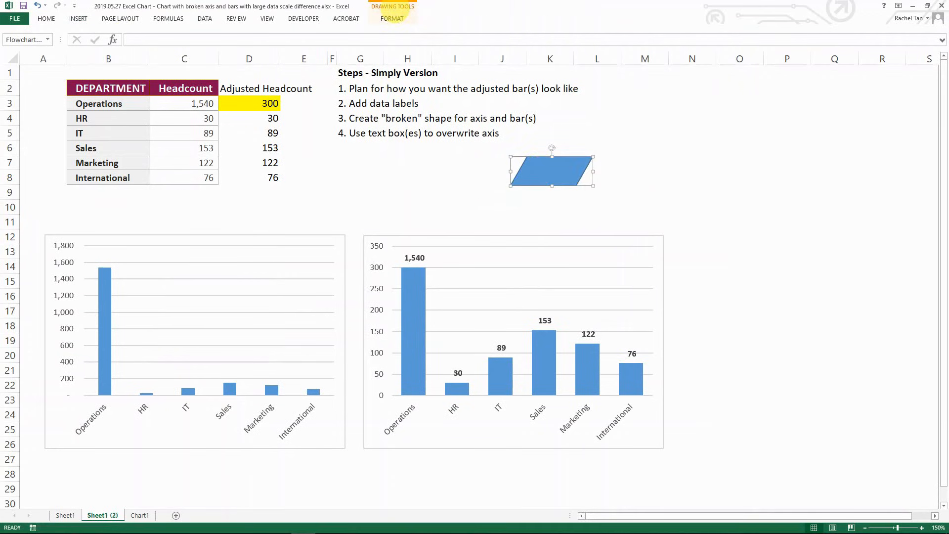
left_click(391, 18)
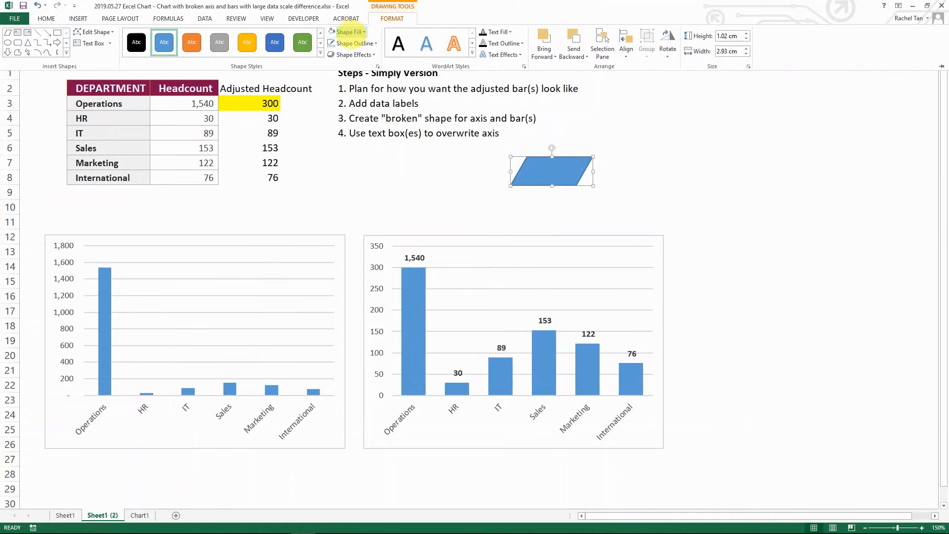
left_click(347, 32)
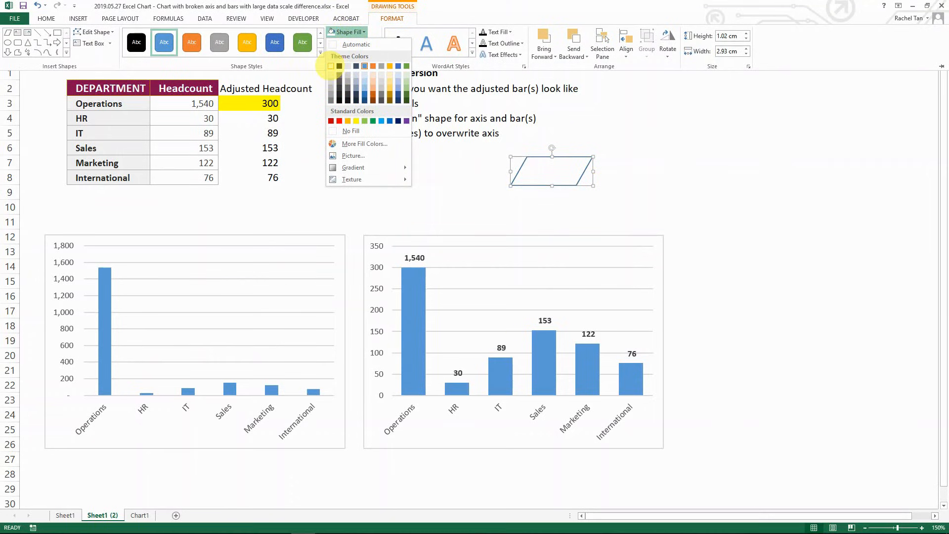
left_click(347, 32)
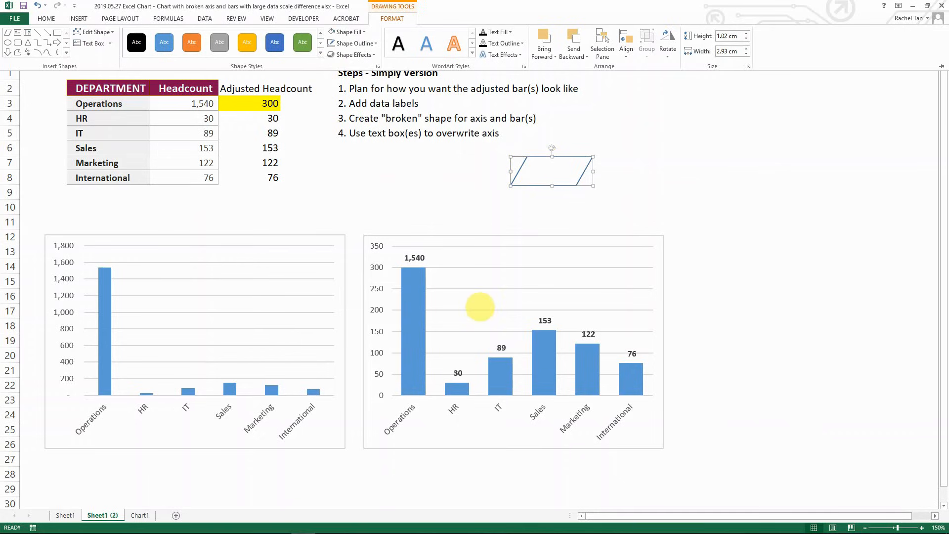
mouse_move(548, 164)
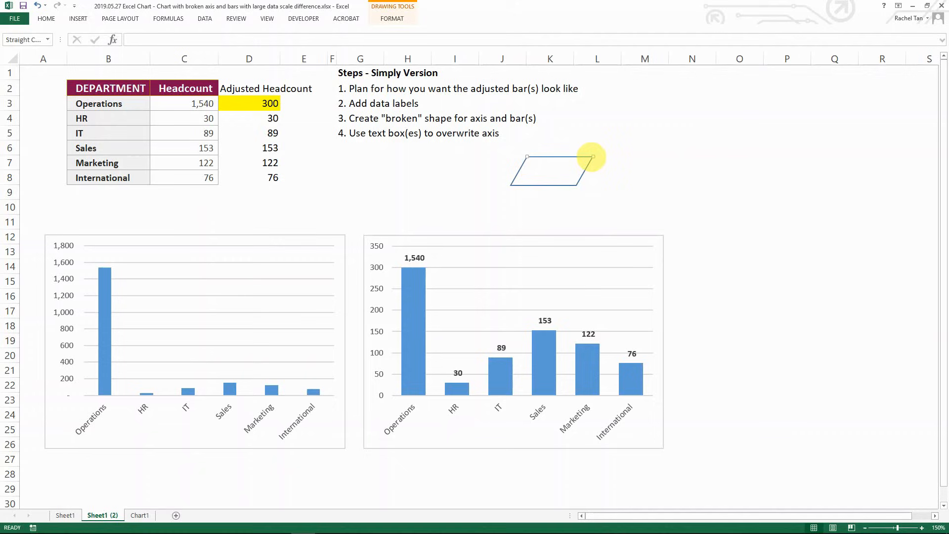
Thicken the parallelogram's top line to 1.75 pt in Format Shape
right_click(581, 157)
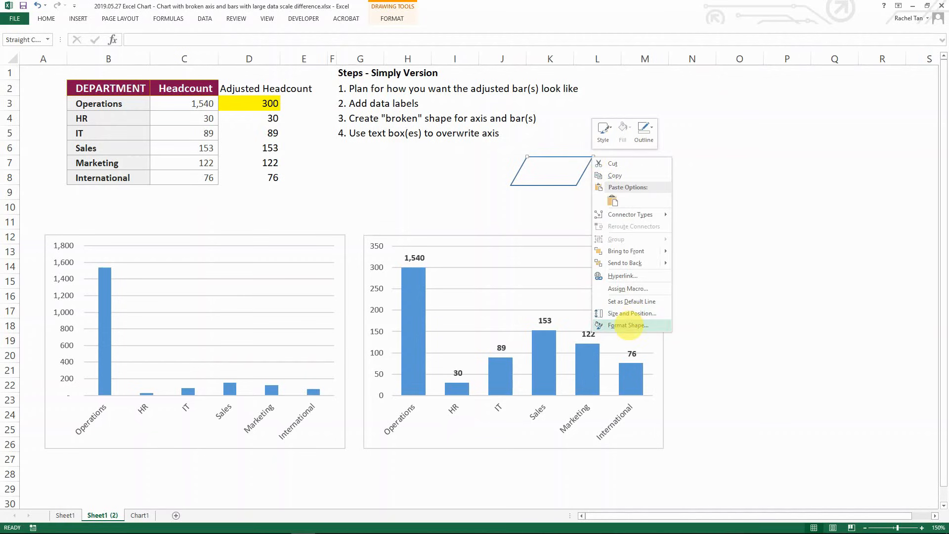
left_click(626, 325)
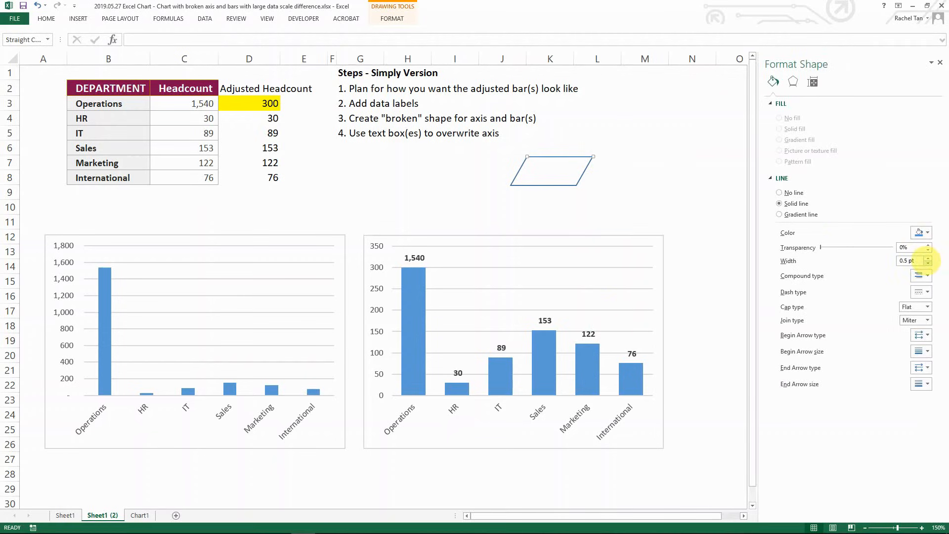
left_click(925, 232)
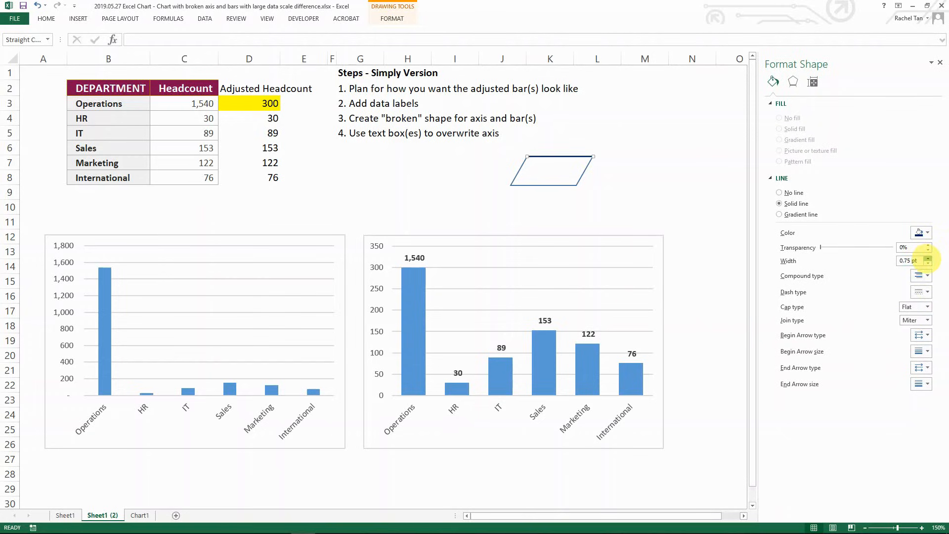
left_click(925, 257)
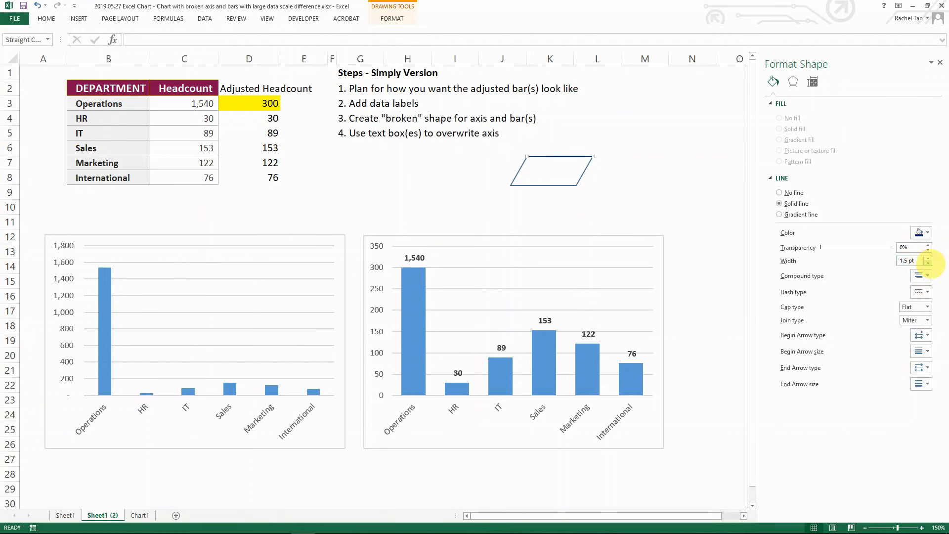
left_click(925, 257)
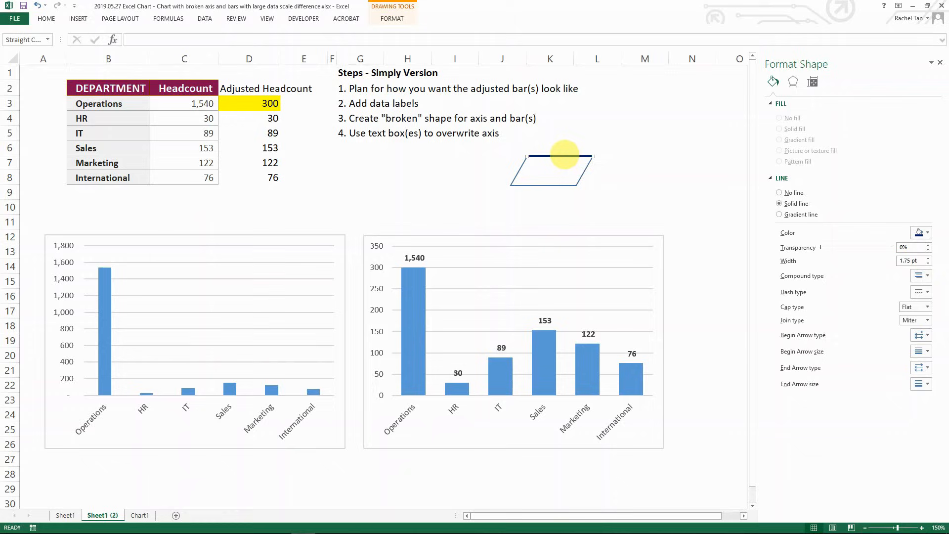
Copy the thickened line for the bottom edge and select the parallelogram
key("ctrl+c")
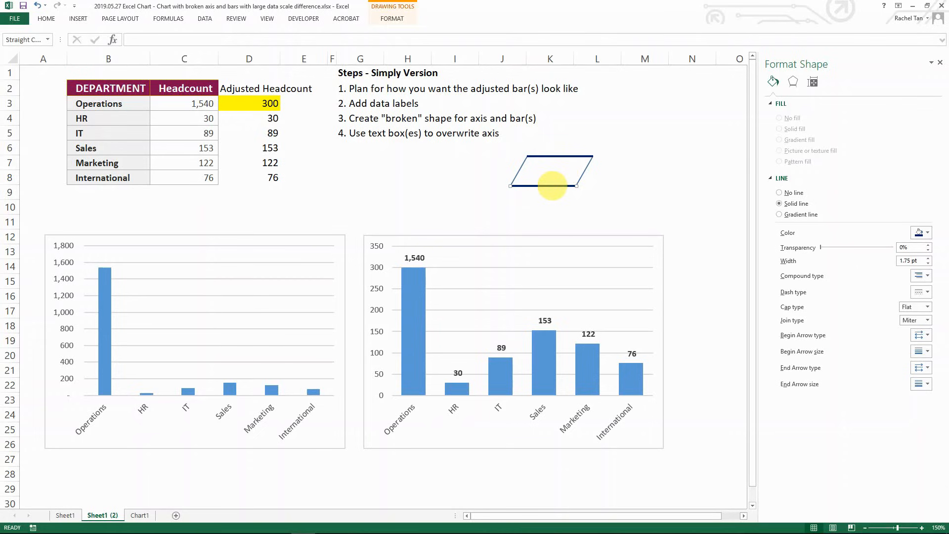
left_click(550, 175)
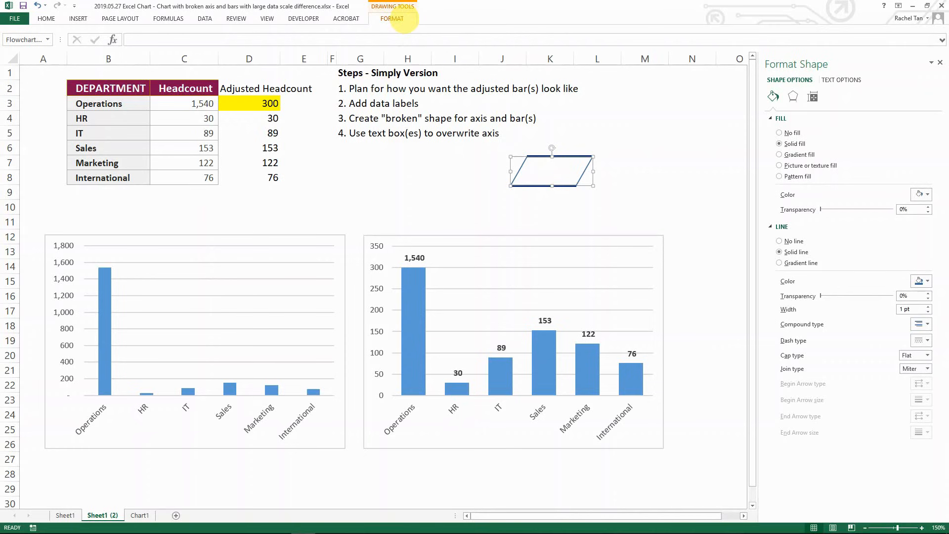
left_click(351, 43)
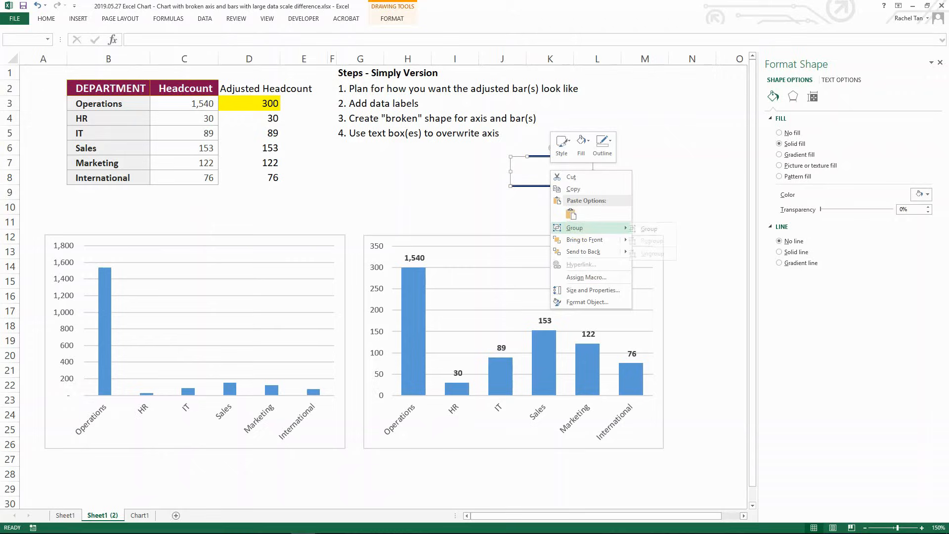
Group the lines and parallelogram, tilt the group, and place it across the Operations bar
left_click(649, 228)
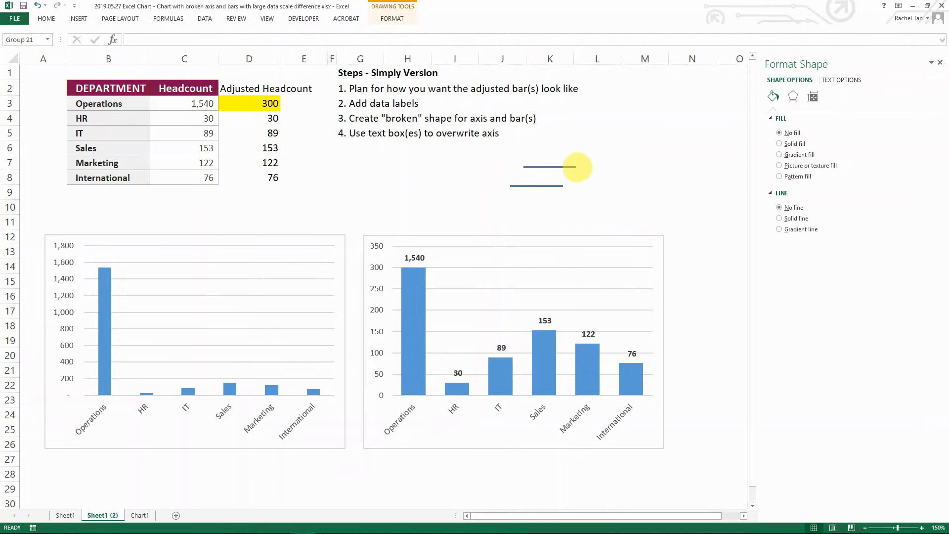
left_click(536, 167)
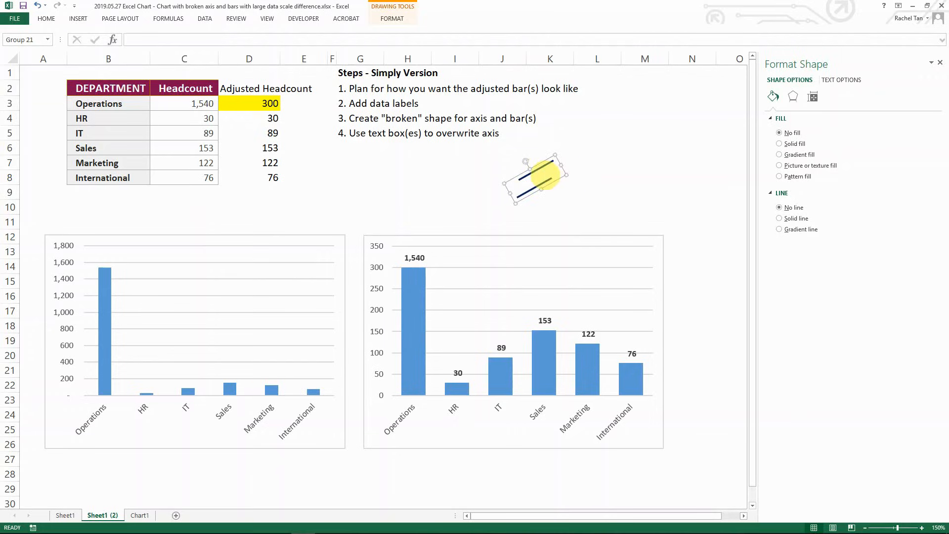
left_click_drag(536, 178, 414, 302)
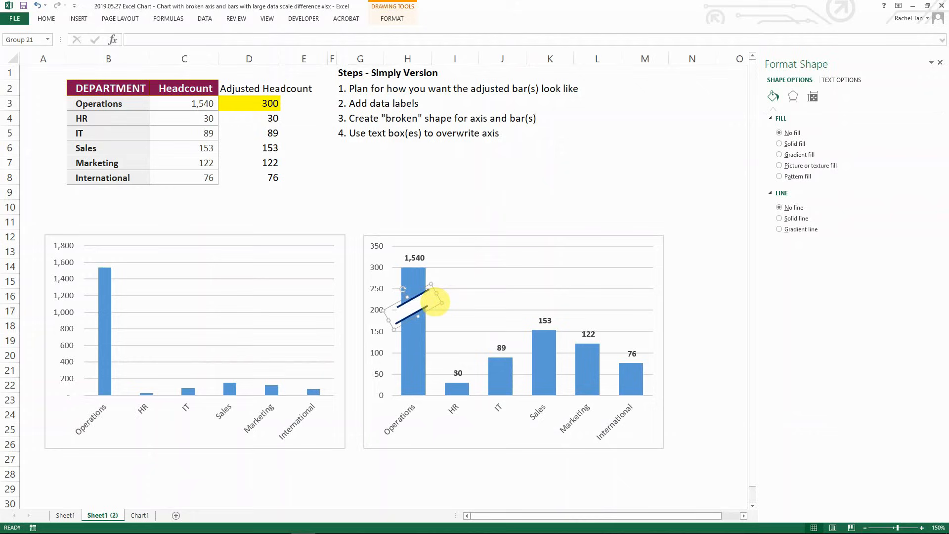
left_click_drag(430, 296, 399, 320)
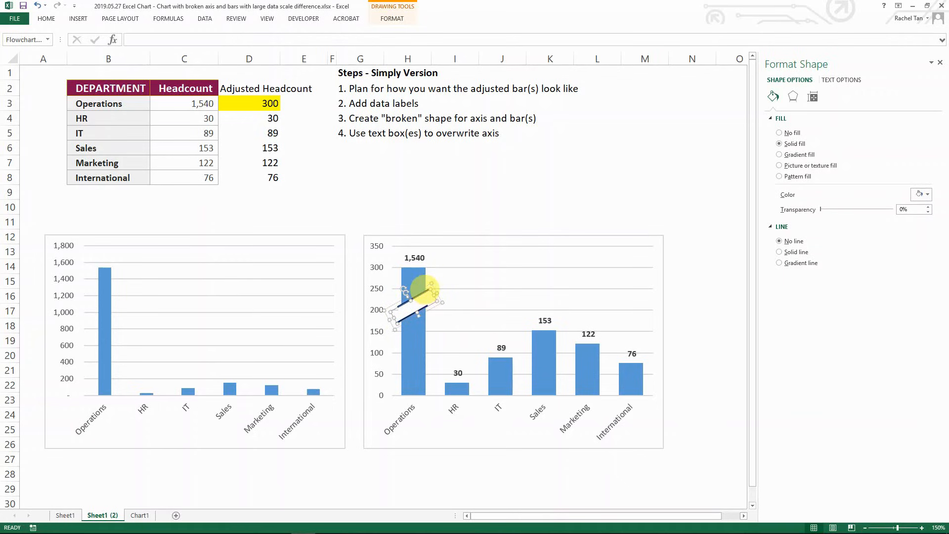
left_click(502, 192)
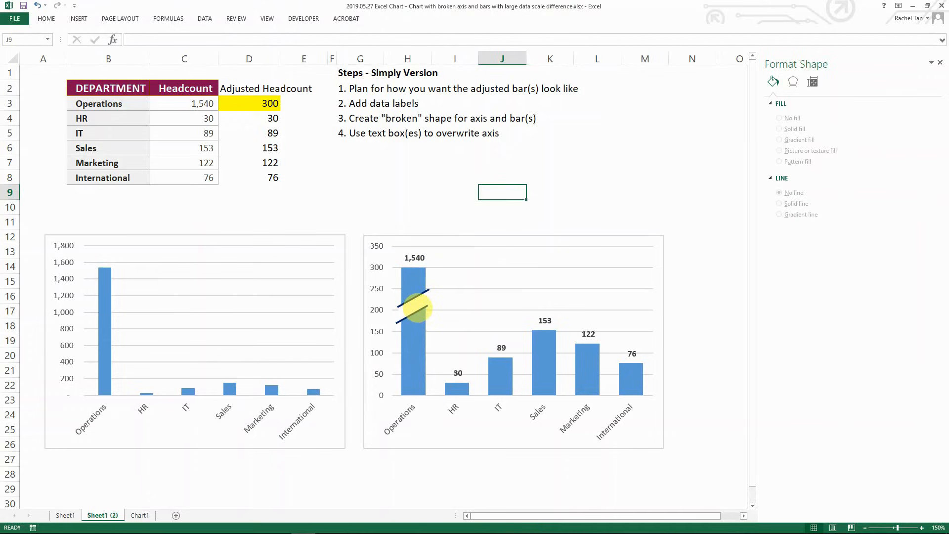
left_click(413, 306)
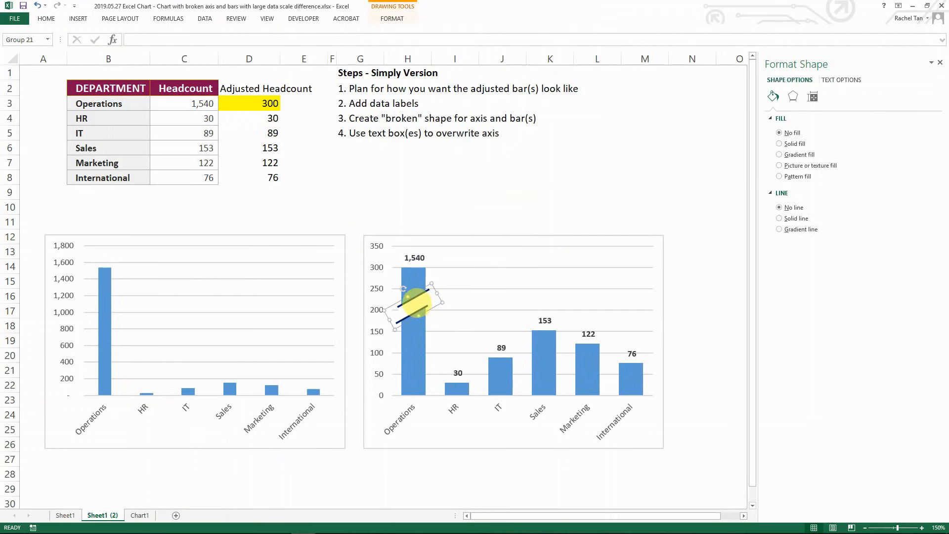
key("ctrl+c")
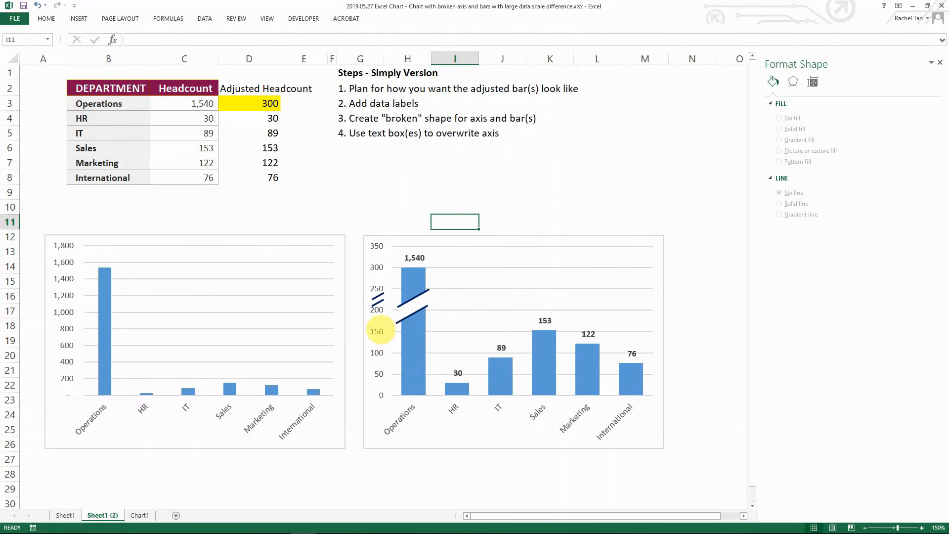
mouse_move(378, 300)
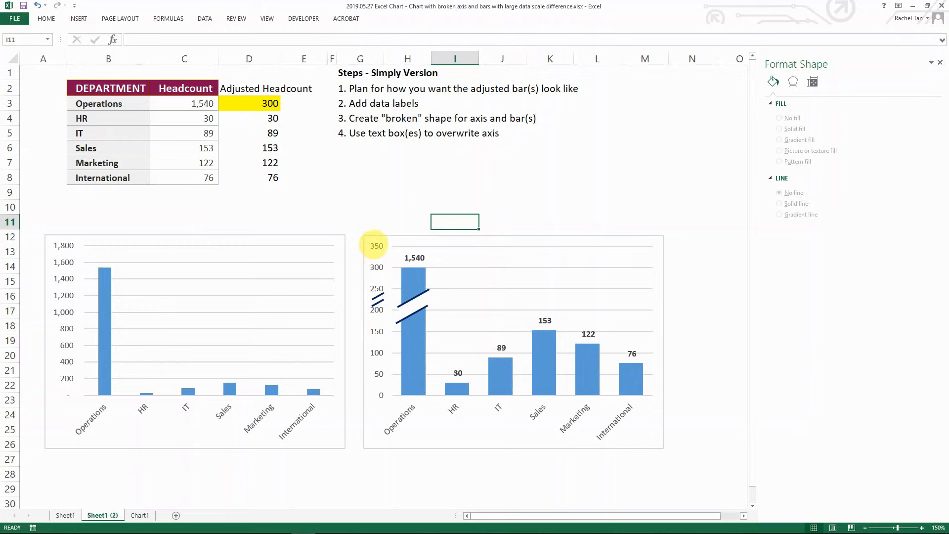
mouse_move(377, 294)
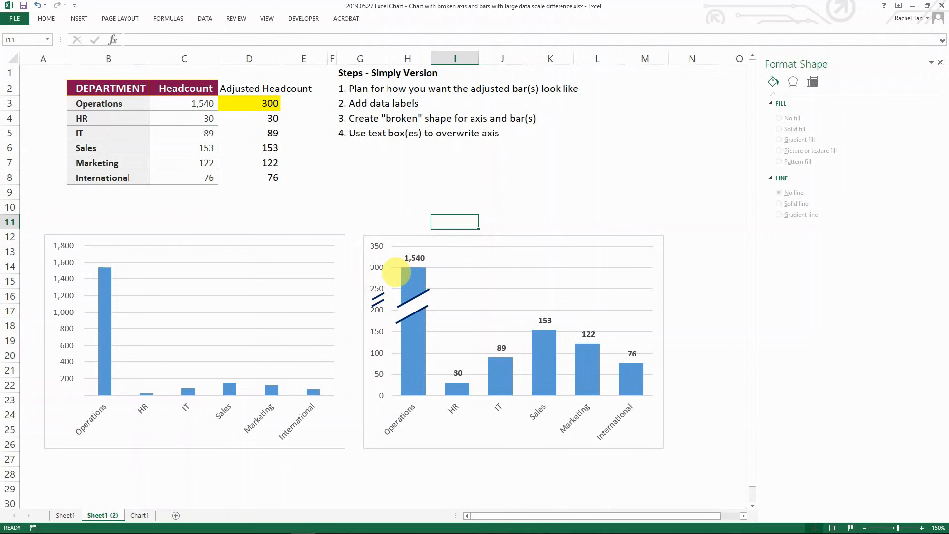
mouse_move(378, 294)
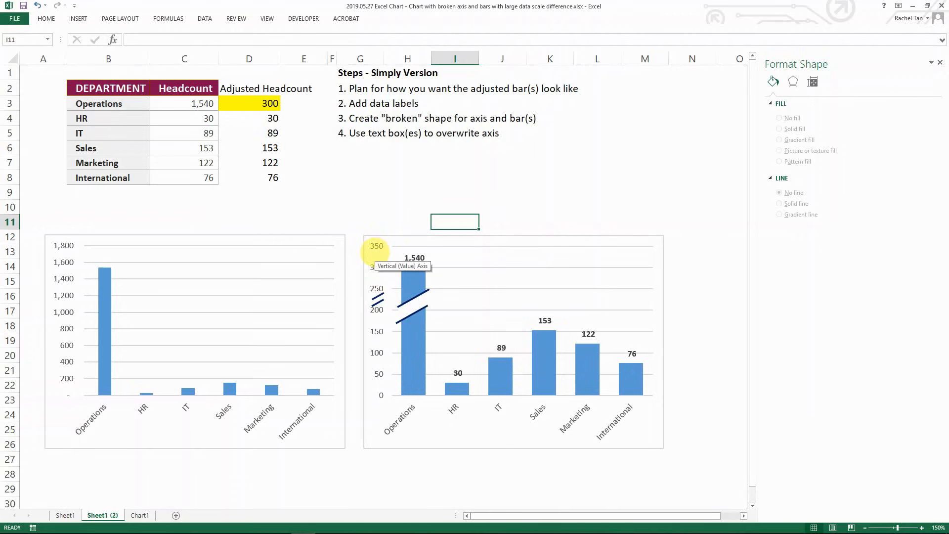
mouse_move(627, 199)
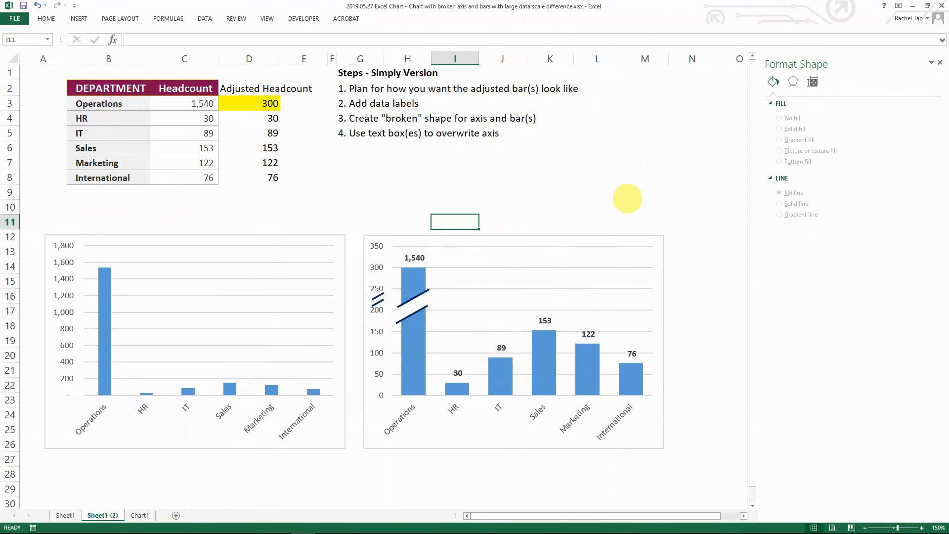
mouse_move(423, 233)
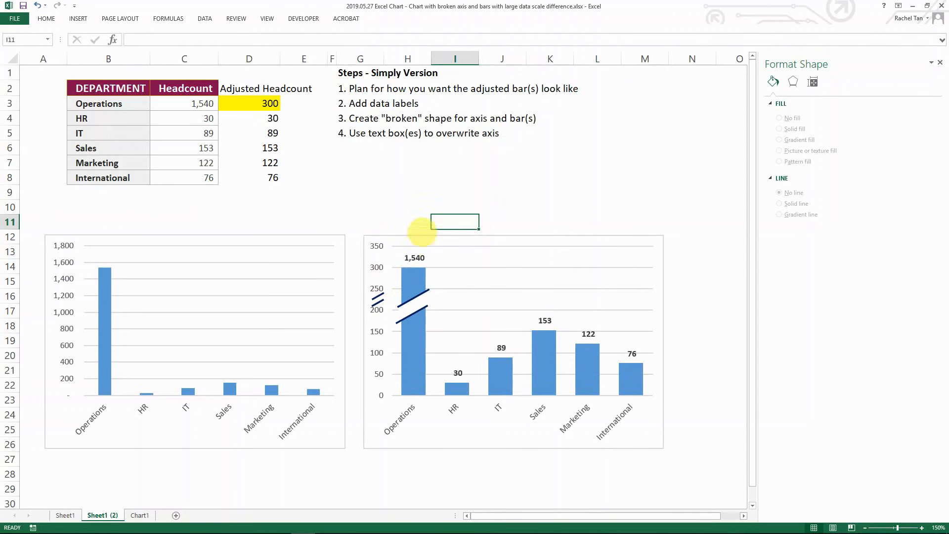
left_click(46, 18)
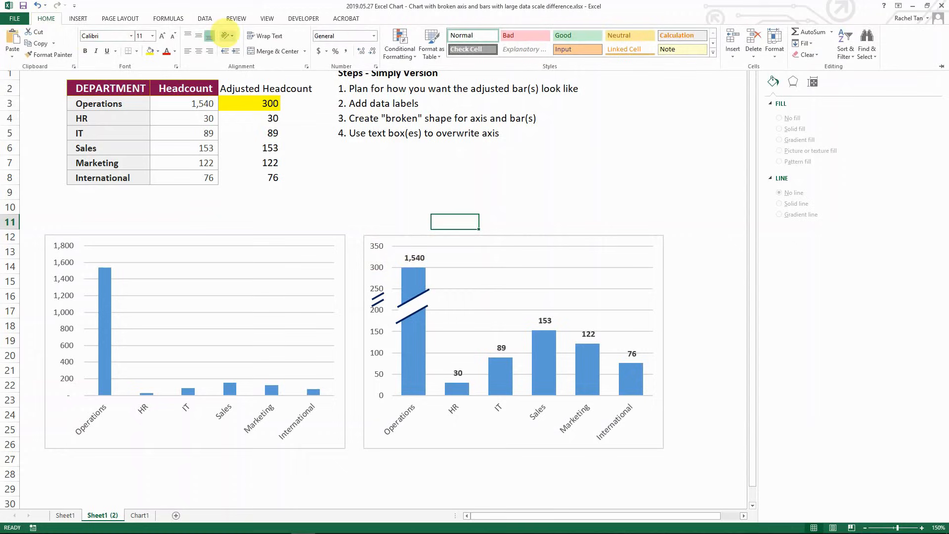
left_click(155, 42)
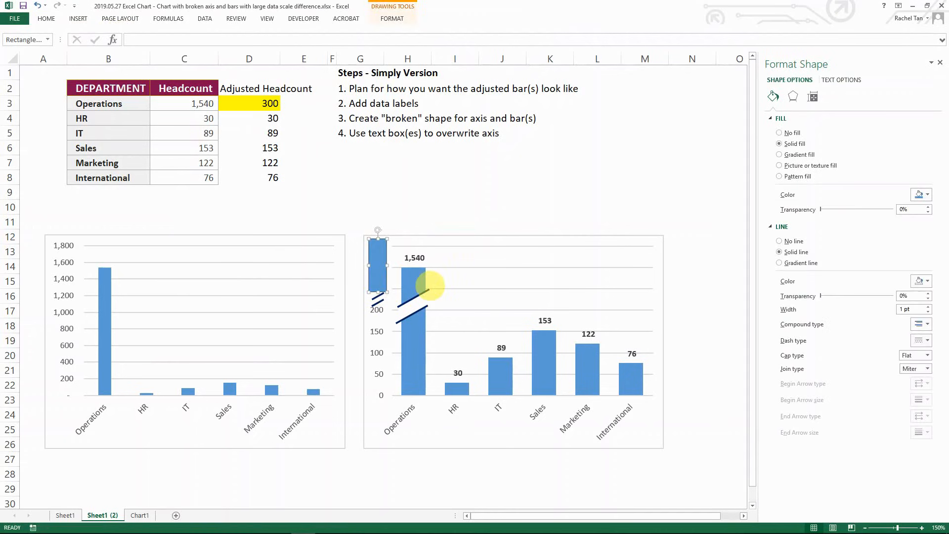
Give the covering rectangle a white fill and no outline
left_click(344, 32)
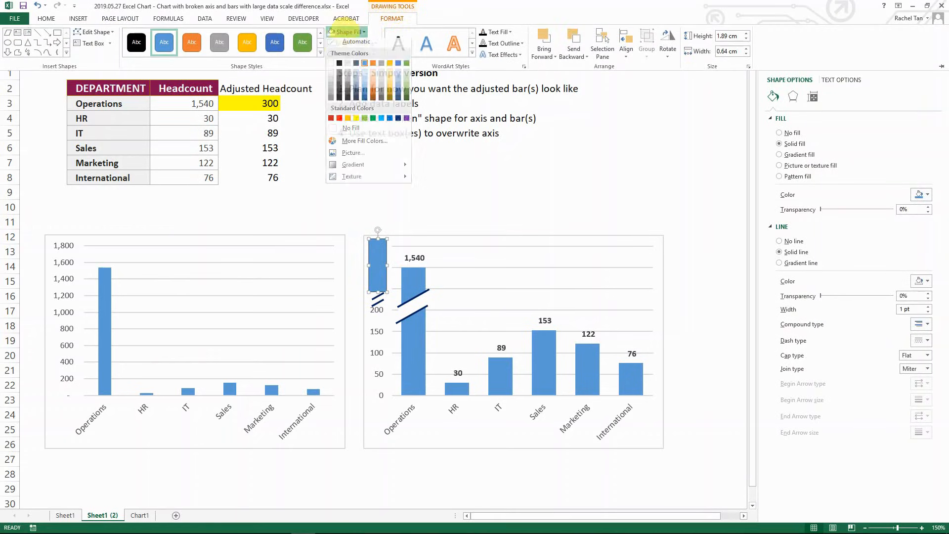
left_click(351, 31)
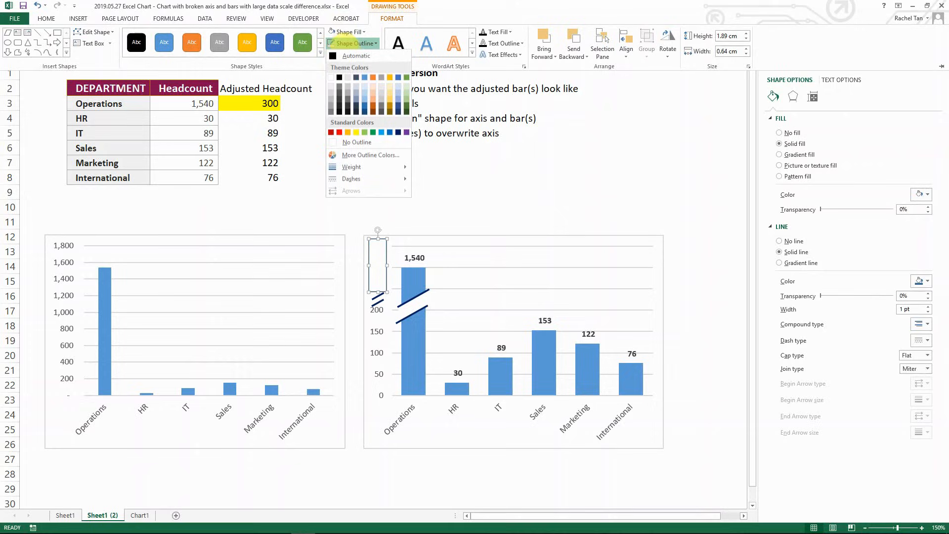
left_click(358, 142)
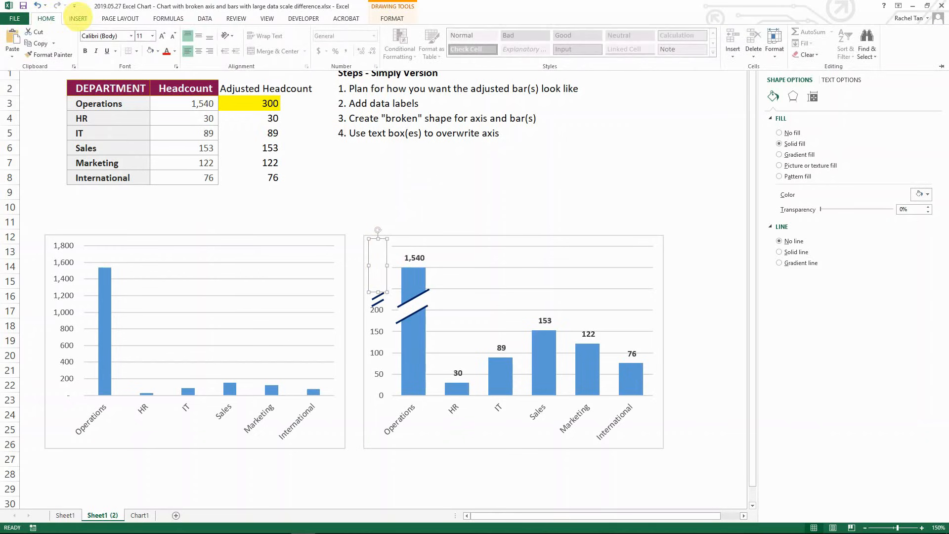
left_click(78, 18)
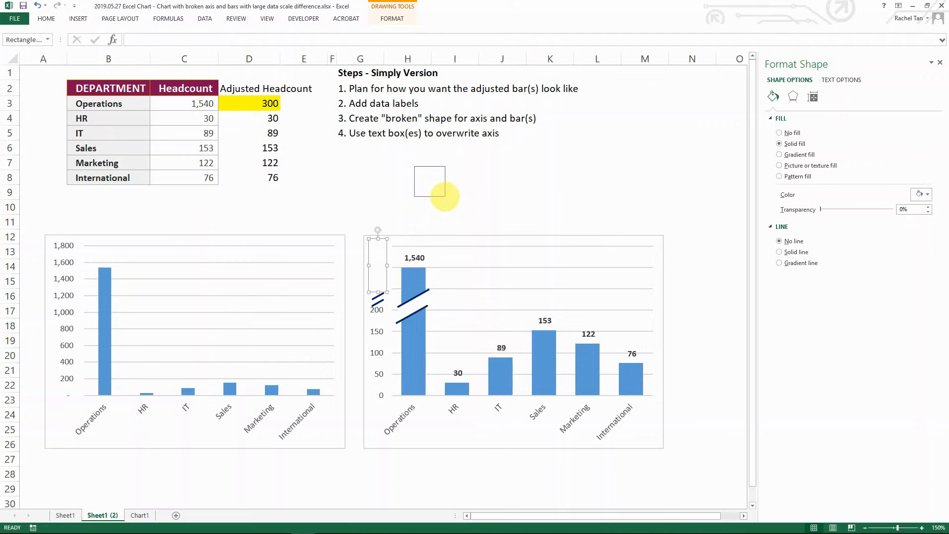
Add a text box with no fill and no border reading 1000
left_click(779, 251)
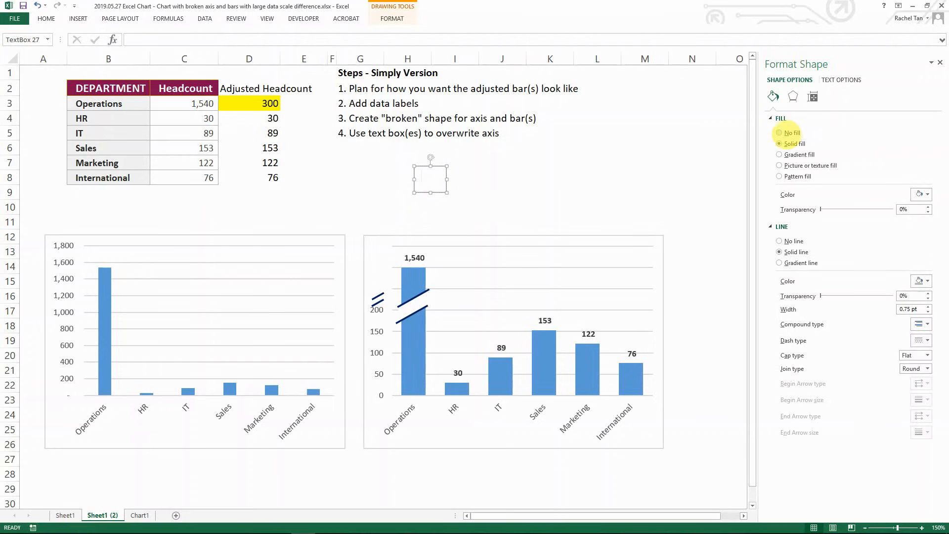
left_click(792, 132)
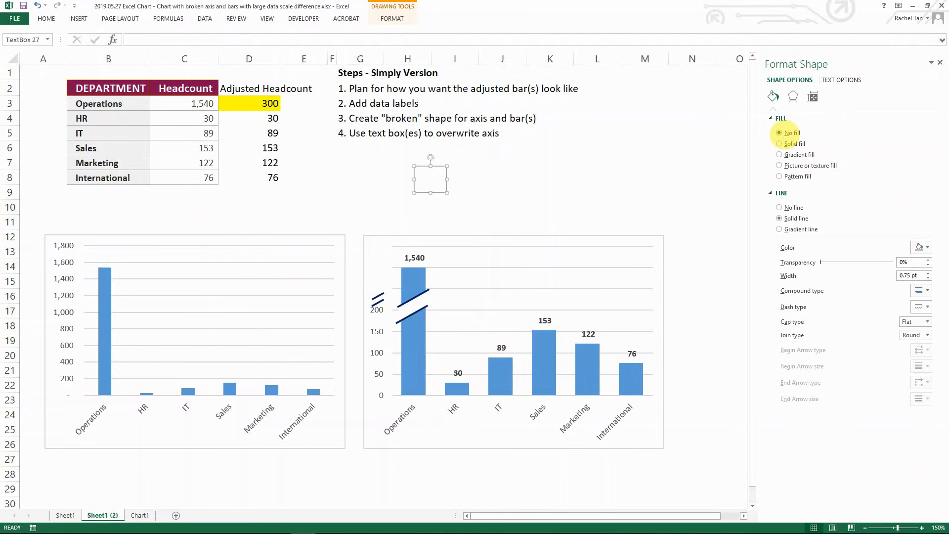
left_click(779, 207)
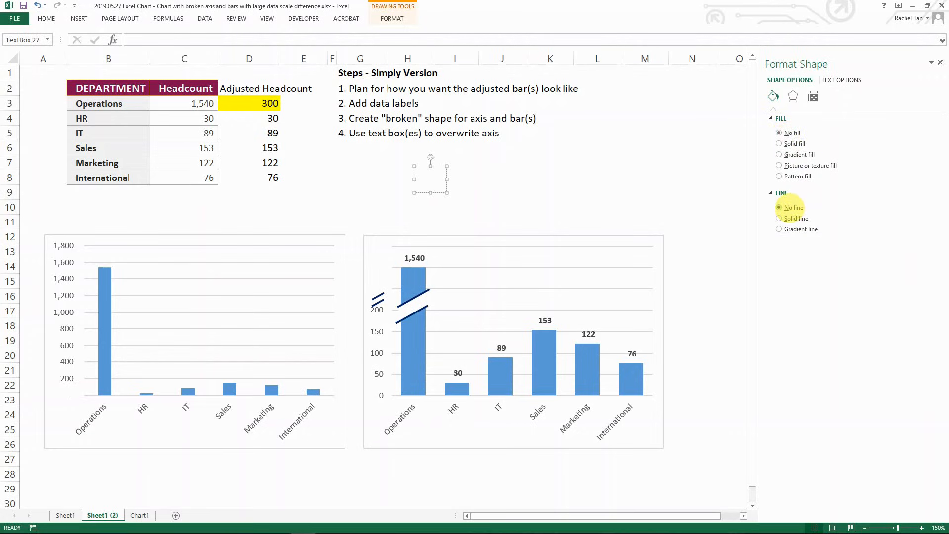
type("1000")
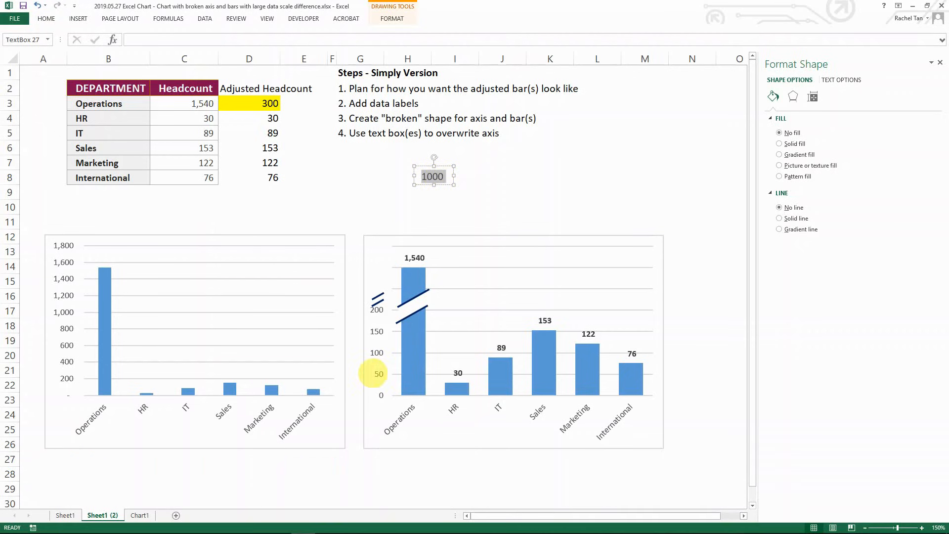
Shrink the 1000 label's font and move it onto the vertical axis above the break
left_click(45, 18)
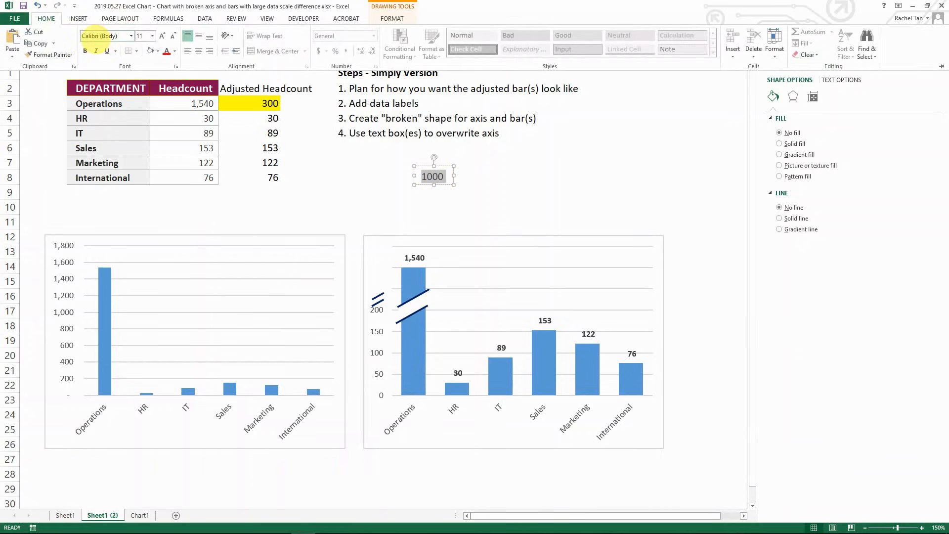
left_click(173, 35)
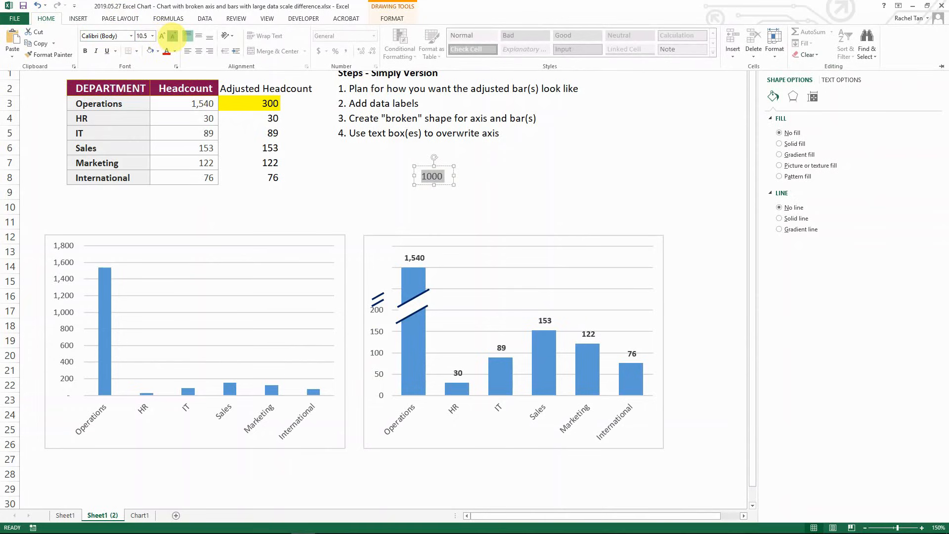
left_click(161, 35)
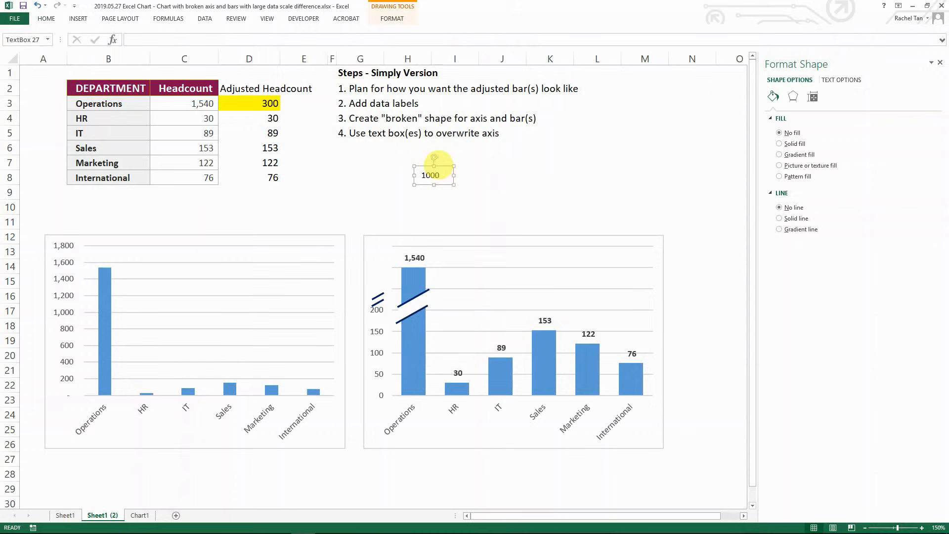
left_click_drag(433, 175, 375, 288)
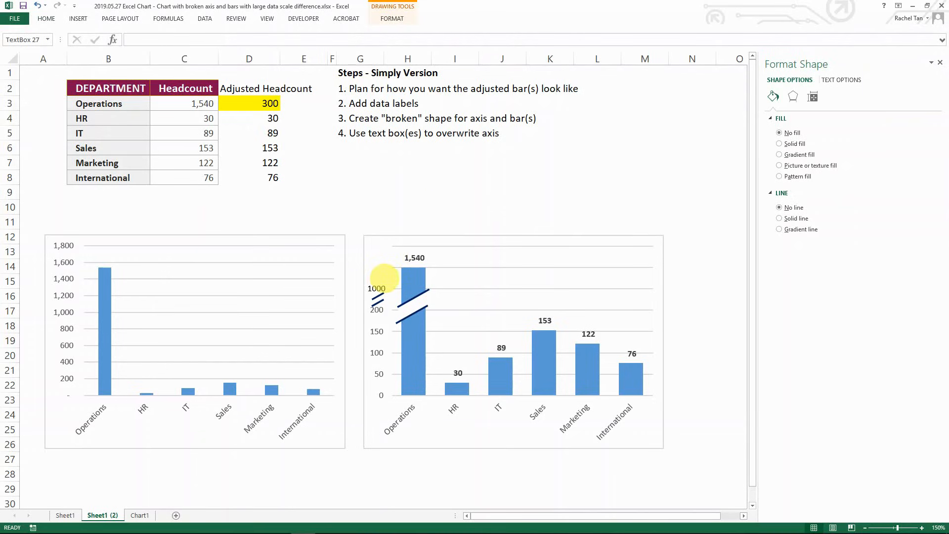
left_click(376, 286)
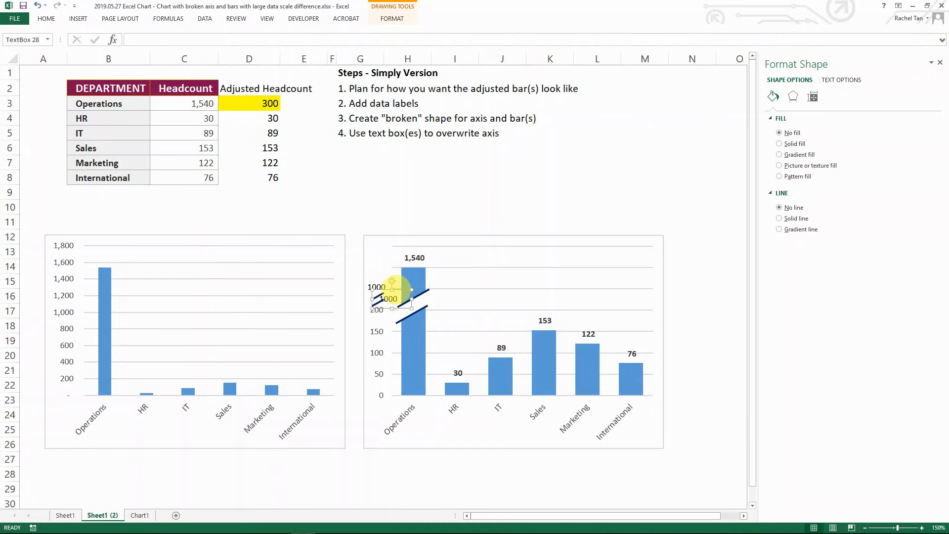
Copy the 1000 text box higher up the axis and relabel the top one 2000
left_click_drag(389, 298, 378, 266)
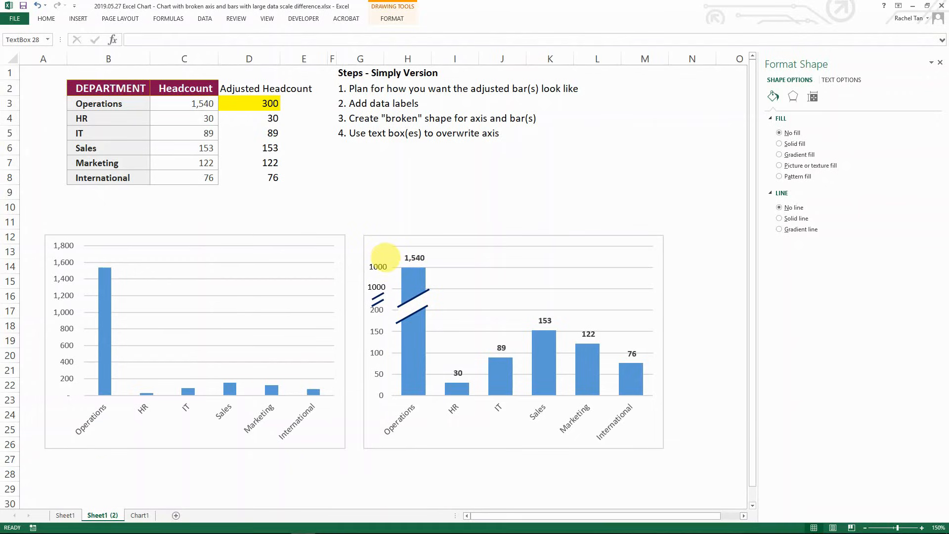
left_click(375, 266)
type("1500")
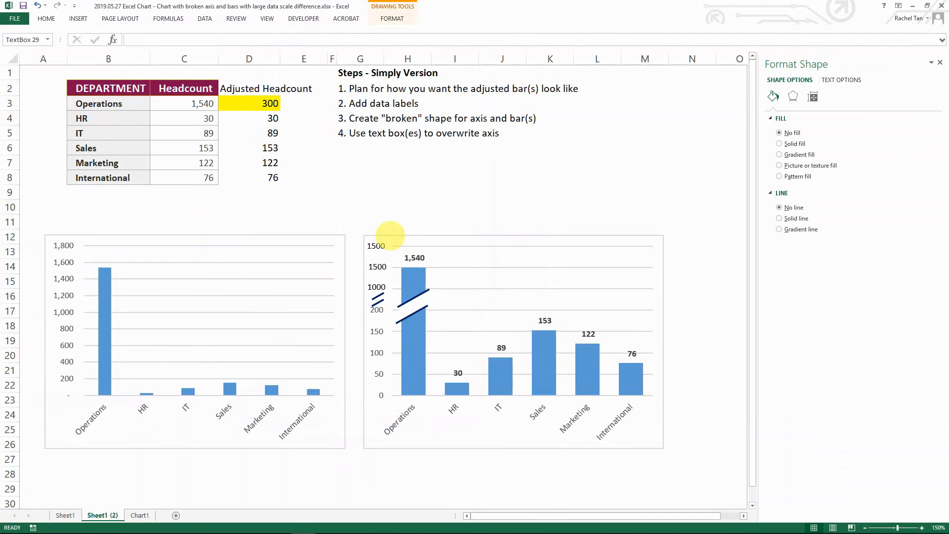
left_click(377, 246)
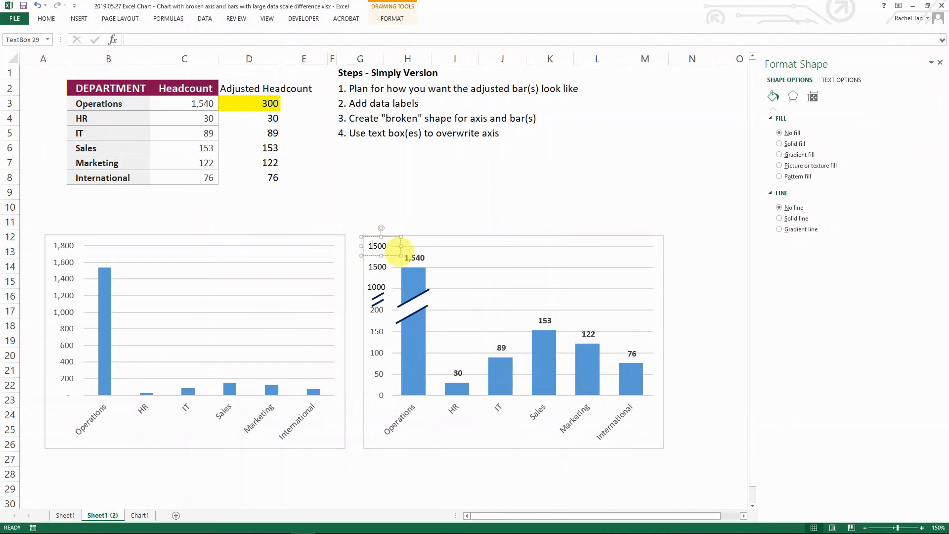
type("2000")
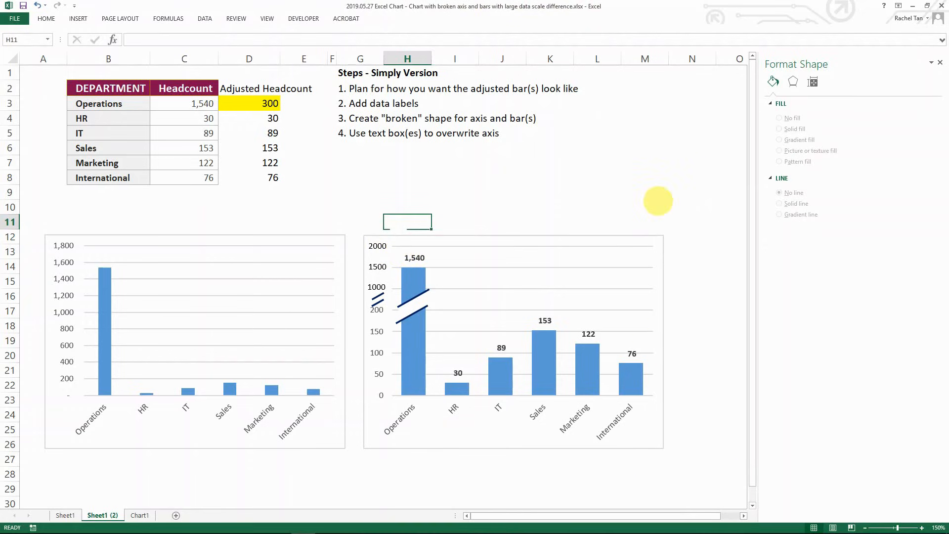
left_click(692, 192)
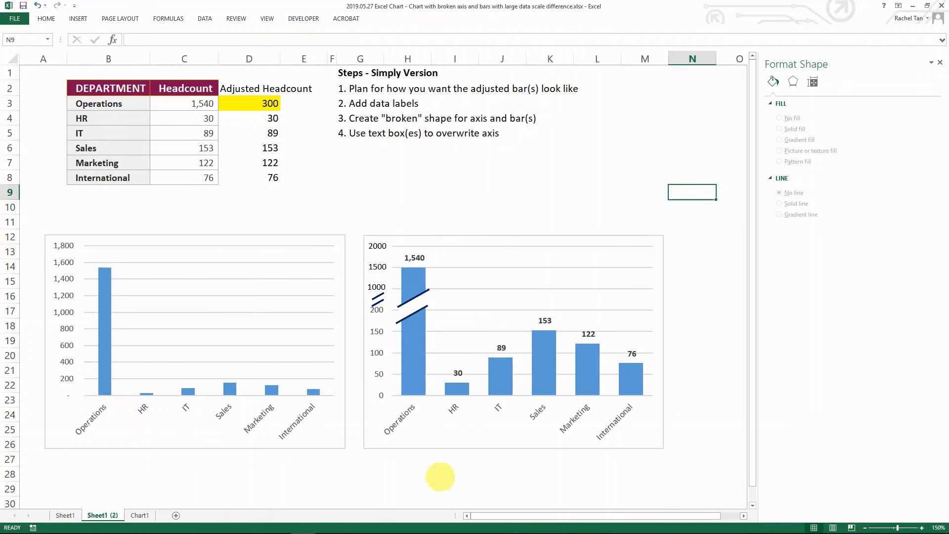
mouse_move(528, 300)
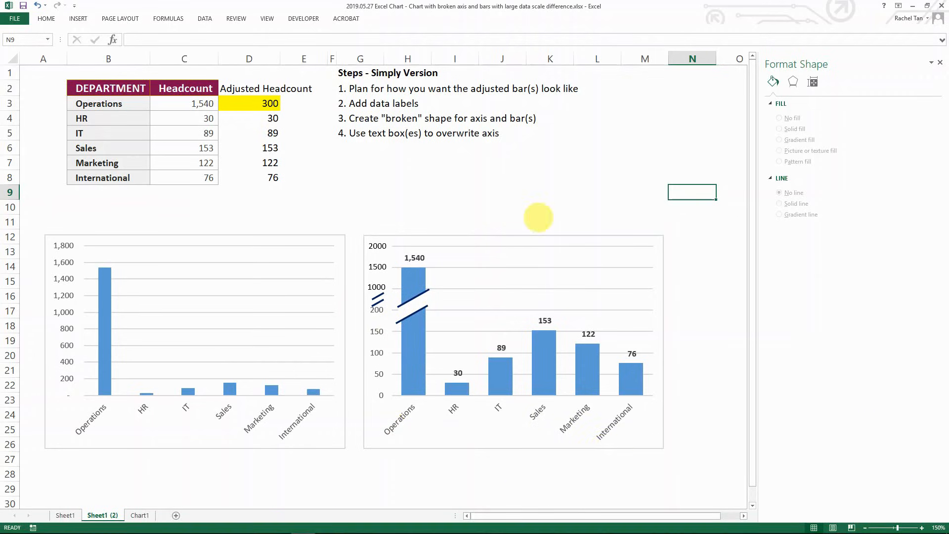
mouse_move(734, 480)
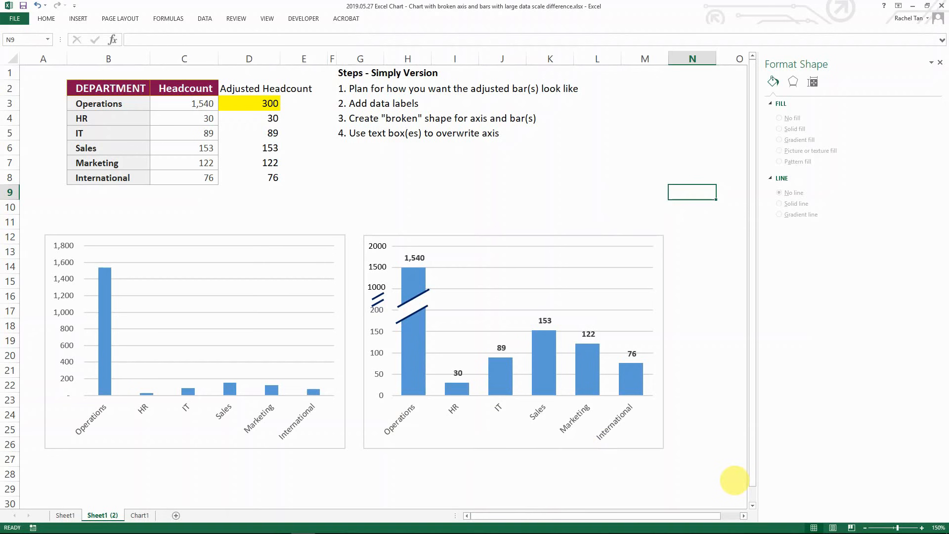